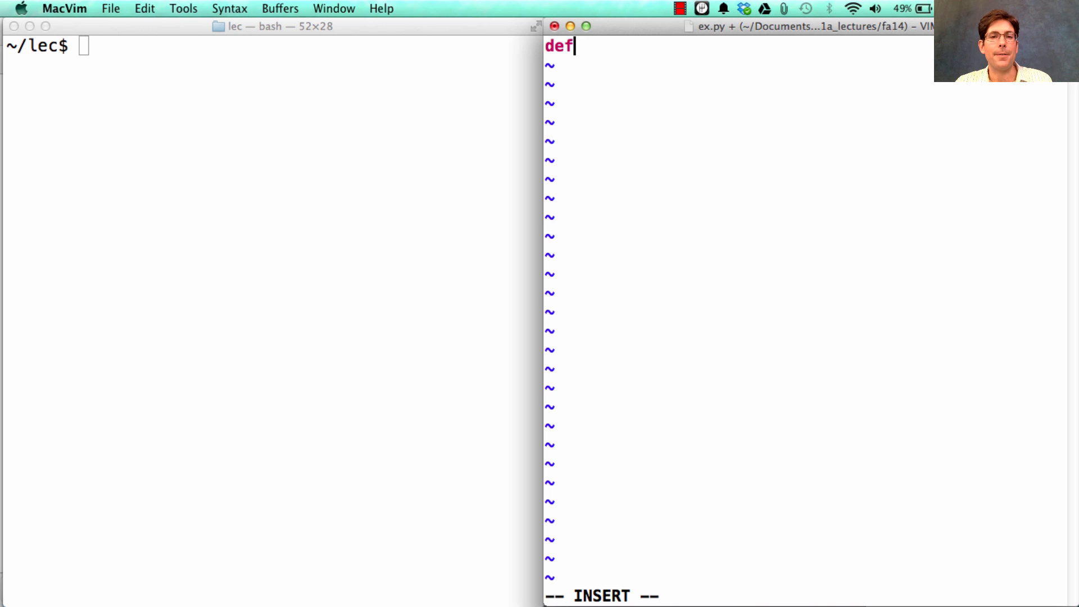
Define pair(x, y) with a docstring about returning a pair containing x and y
text(pair()
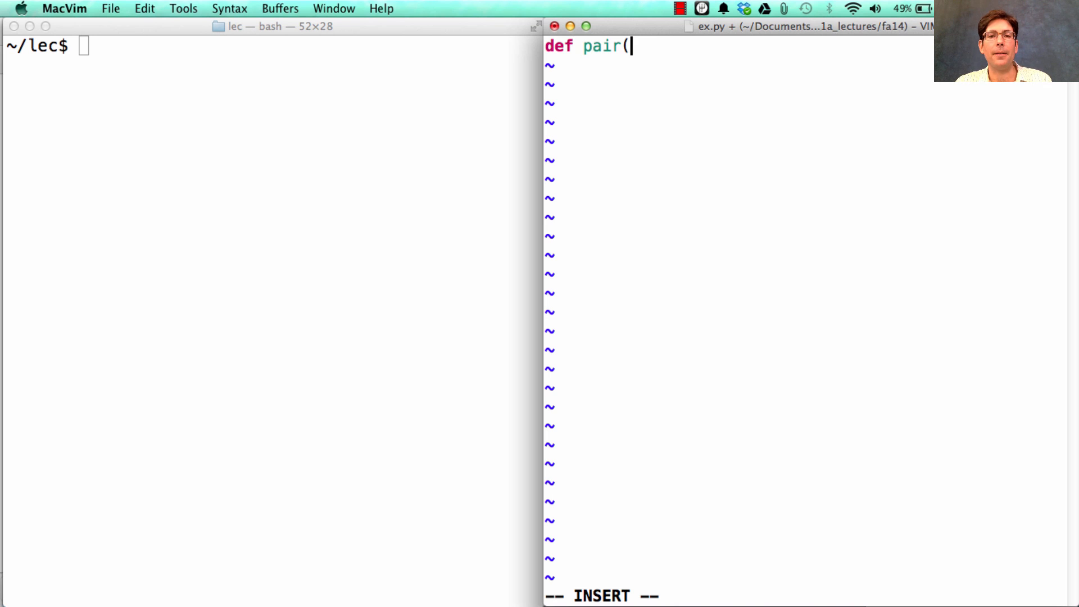
text(x, y):)
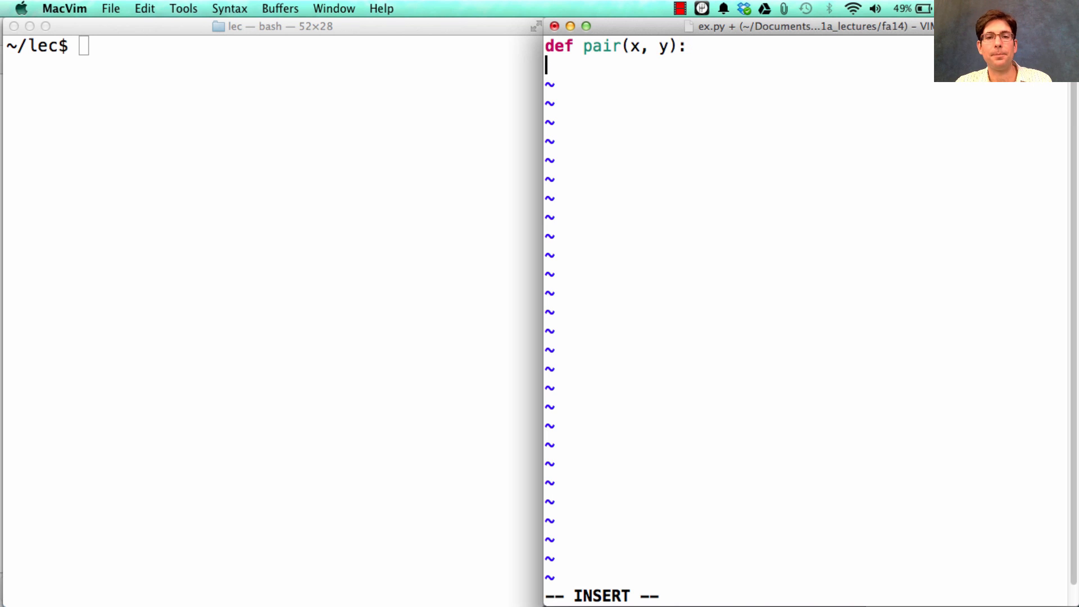
text("""REturn a pair)
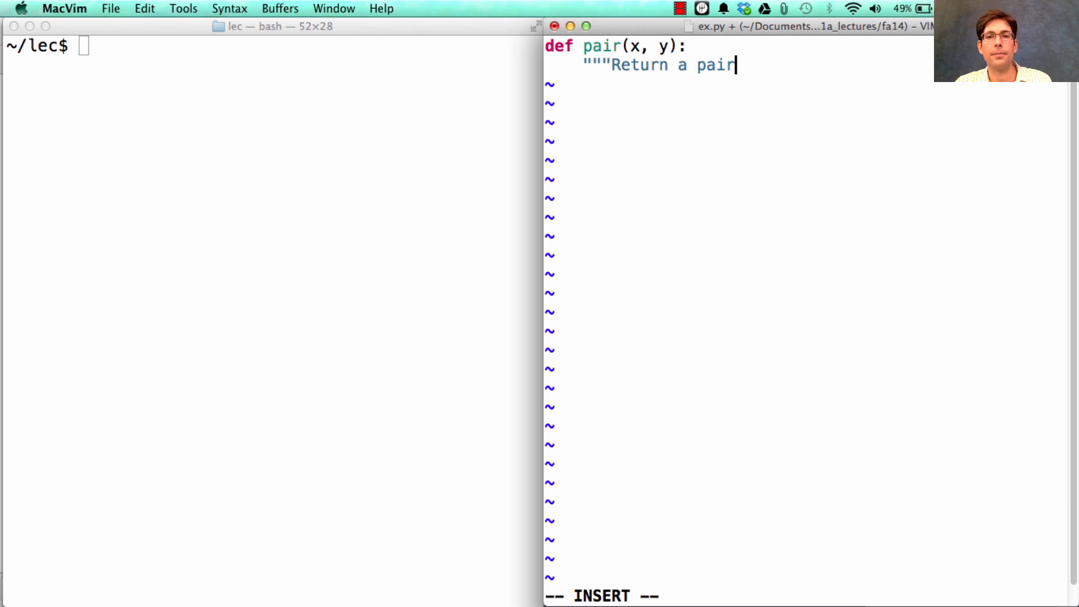
text(containing x and y.)
text(def selec)
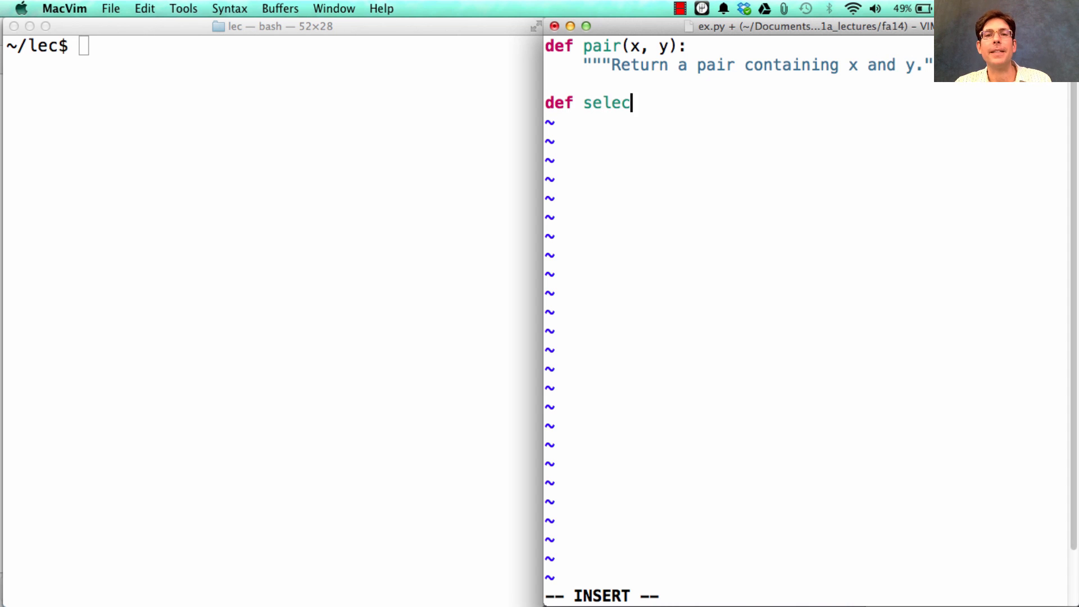
Define select(p, i) with the docstring 'Return the ith element of pair p'
text(t(p, i):)
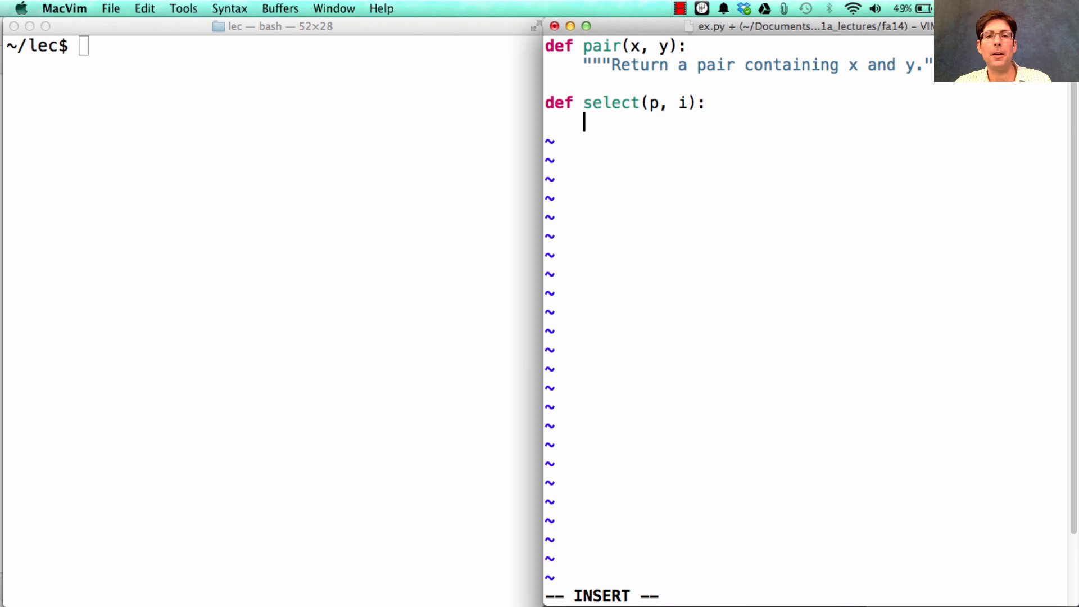
text("""Retu)
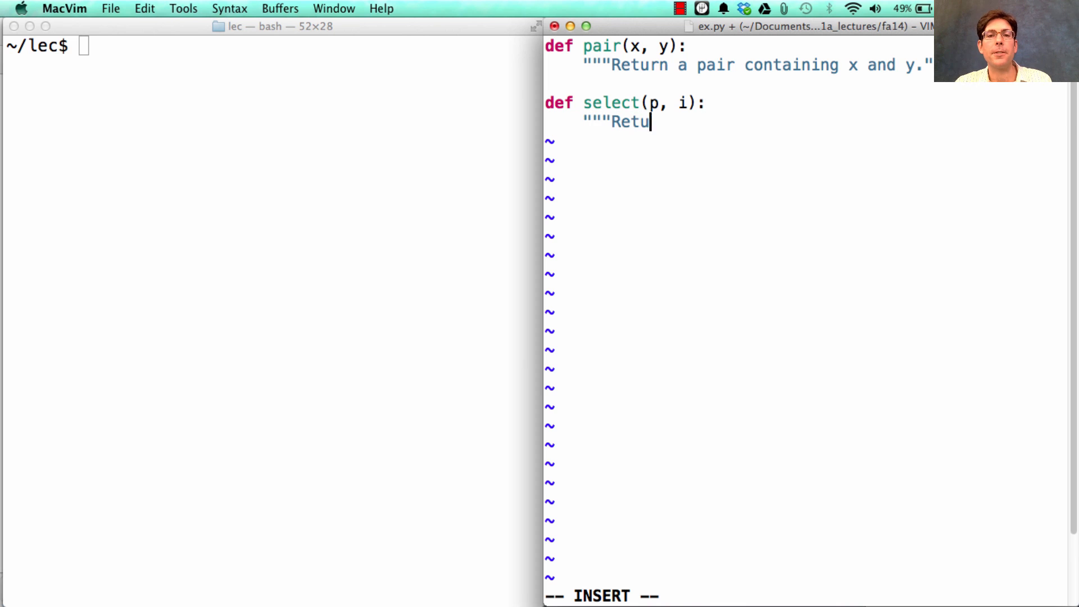
text(rn the)
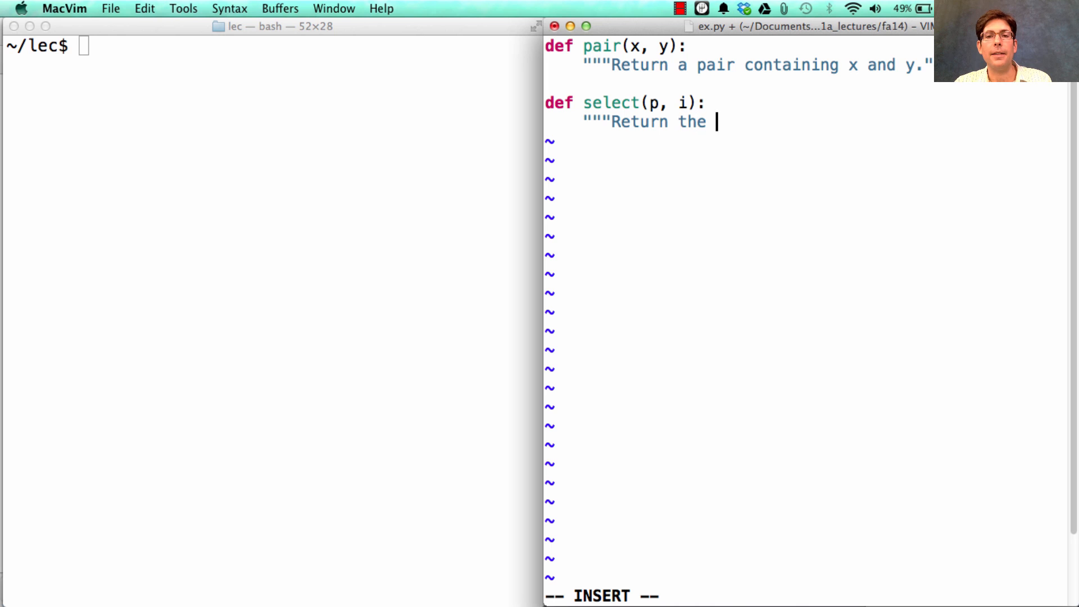
text(ith element)
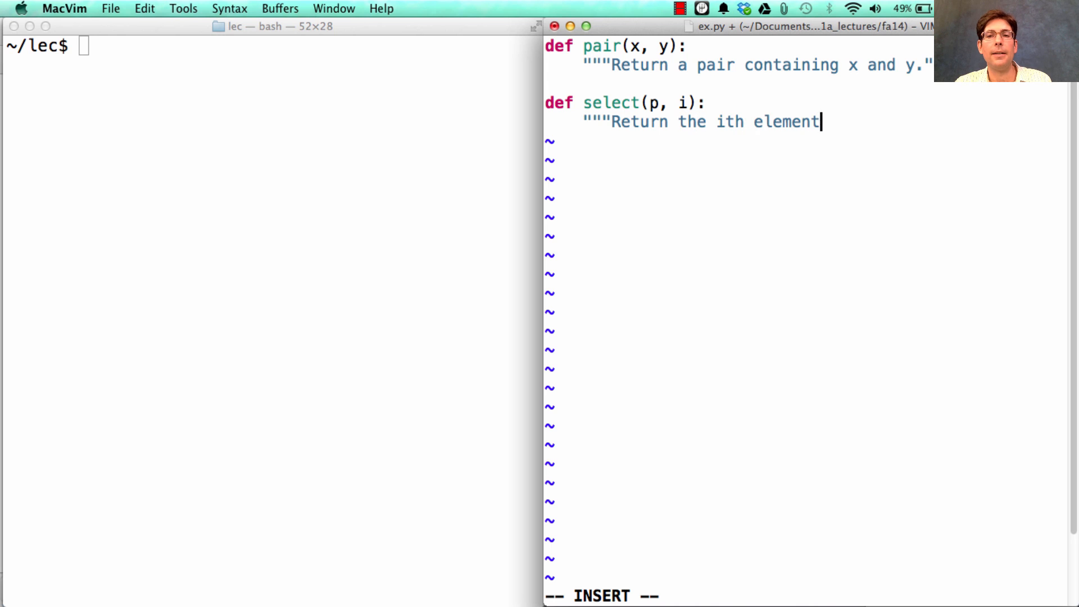
text(of pair p.""")
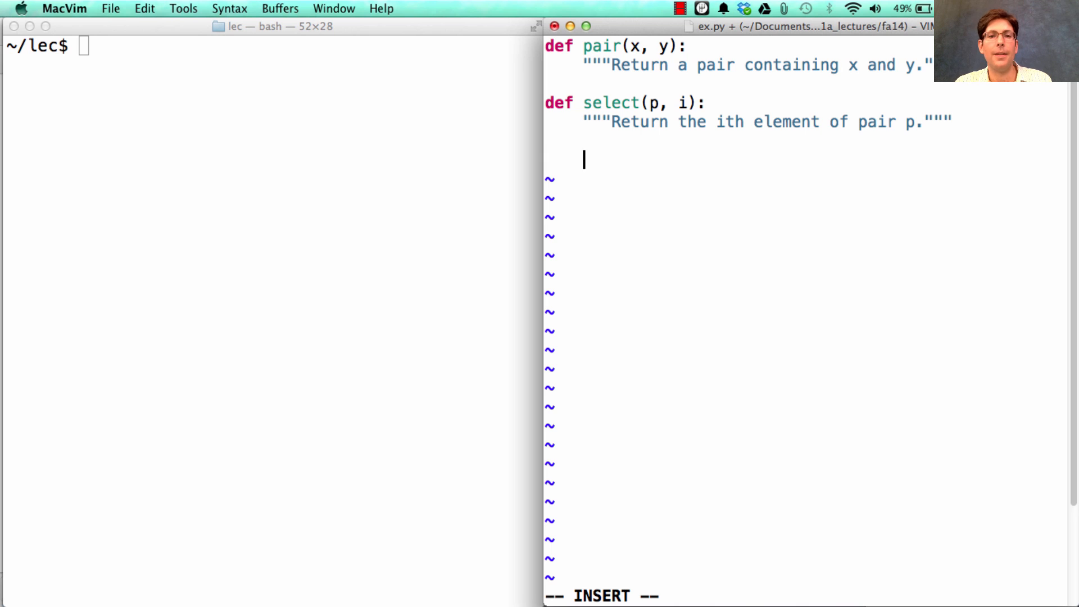
Add point = pair(3, 4) and a select(point, 1) call below the functions
text(point)
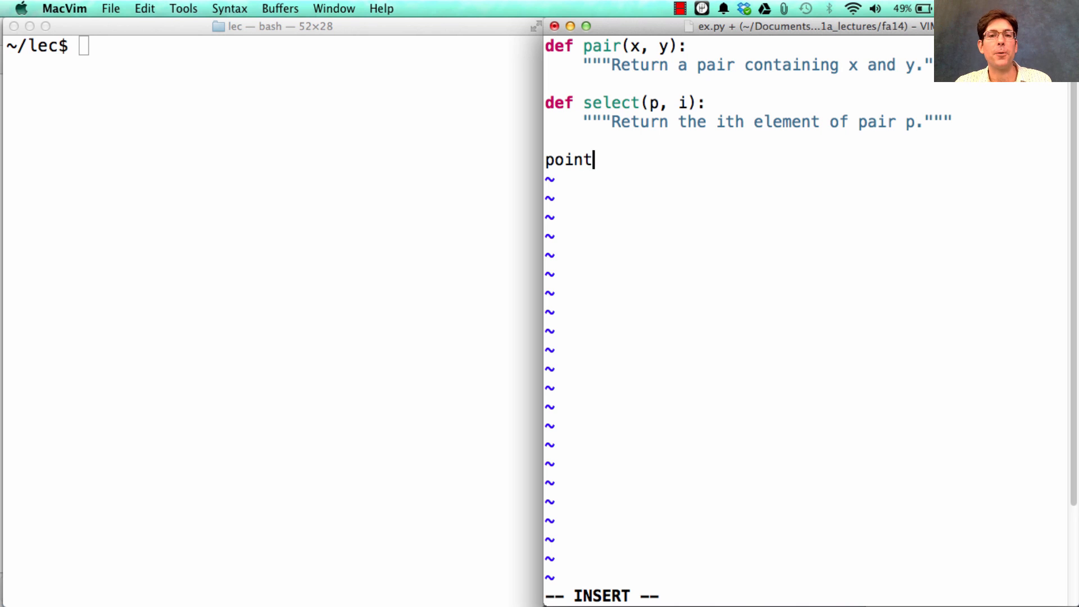
text(=)
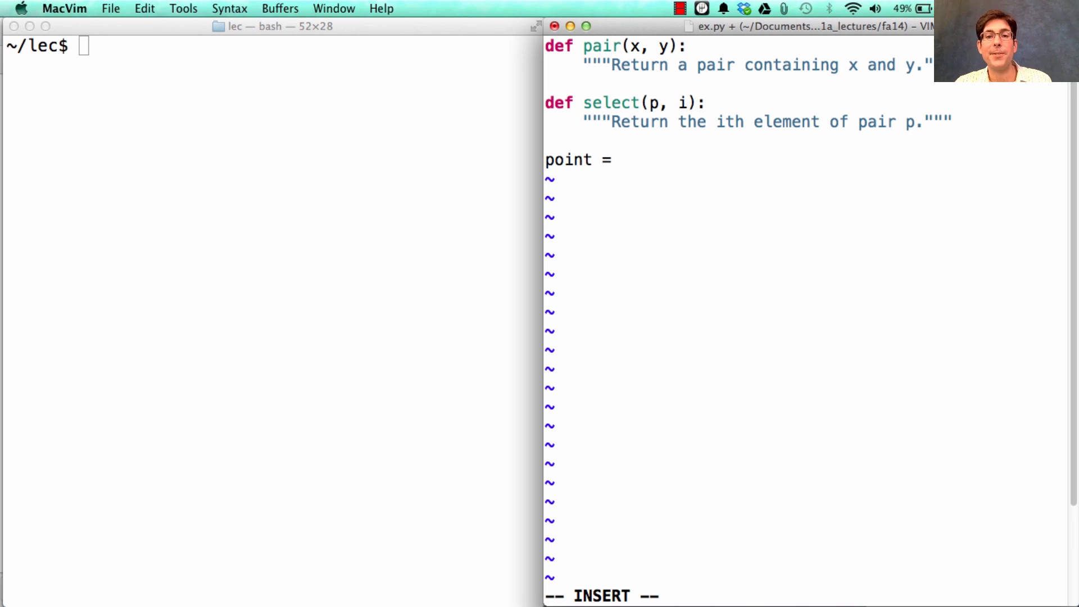
text(pair(3,)
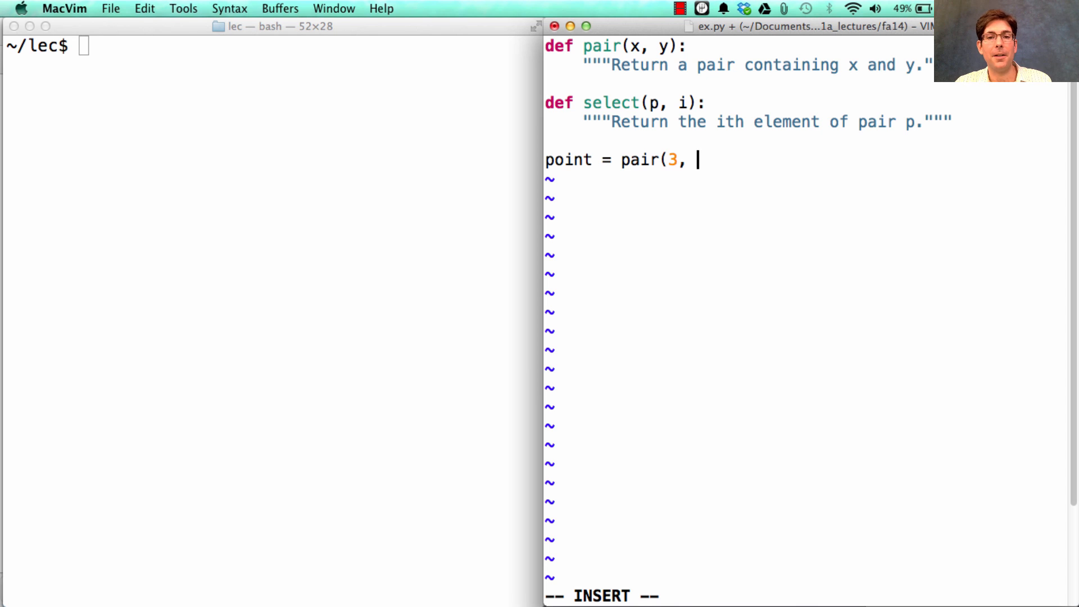
text(4)
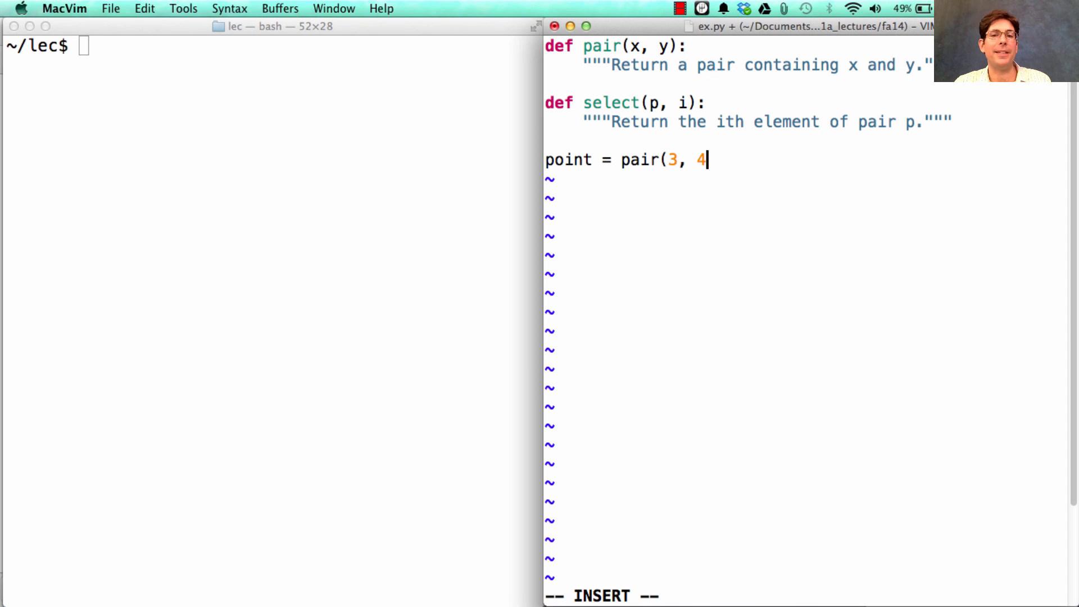
text())
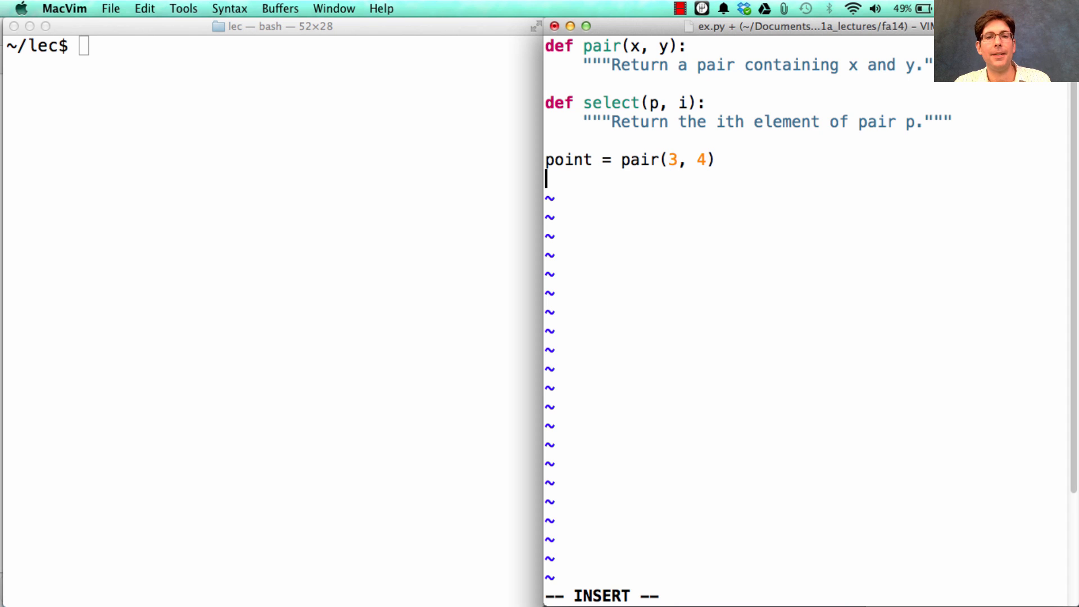
text(select()
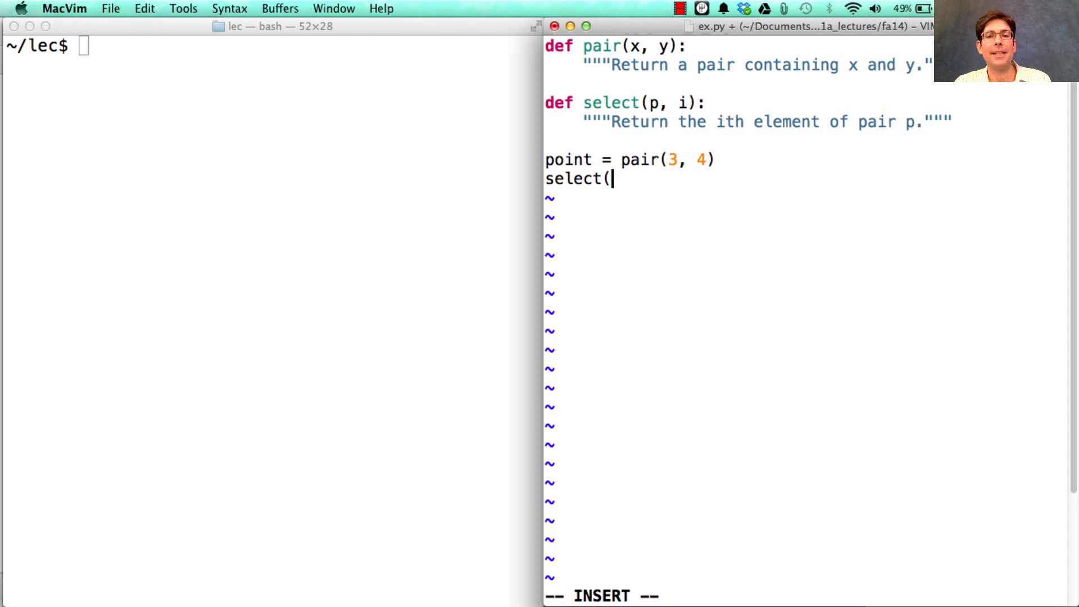
text(point, 1)
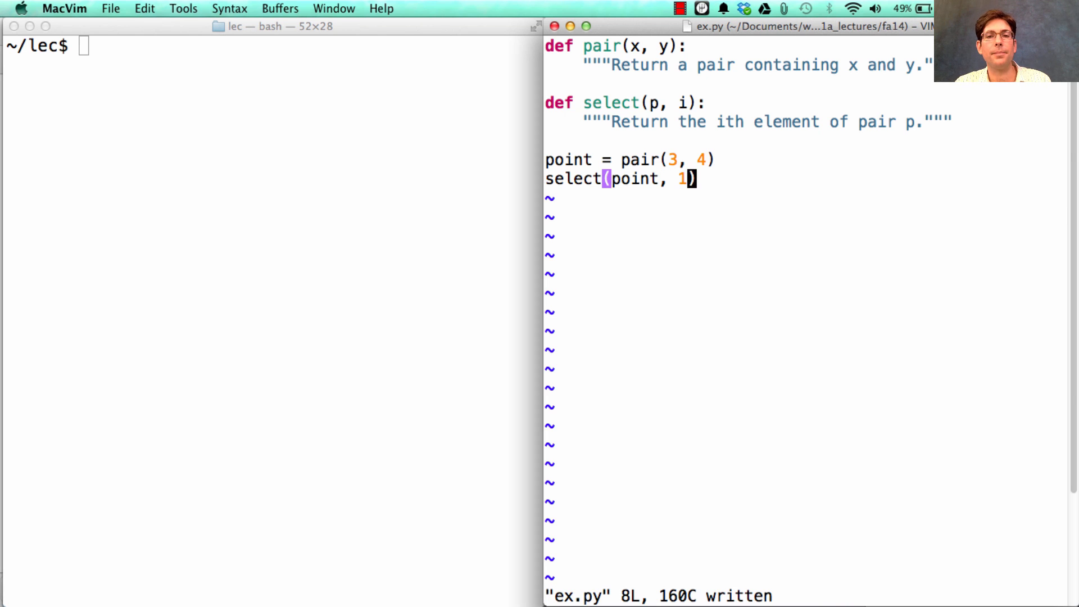
mouse_move(724, 193)
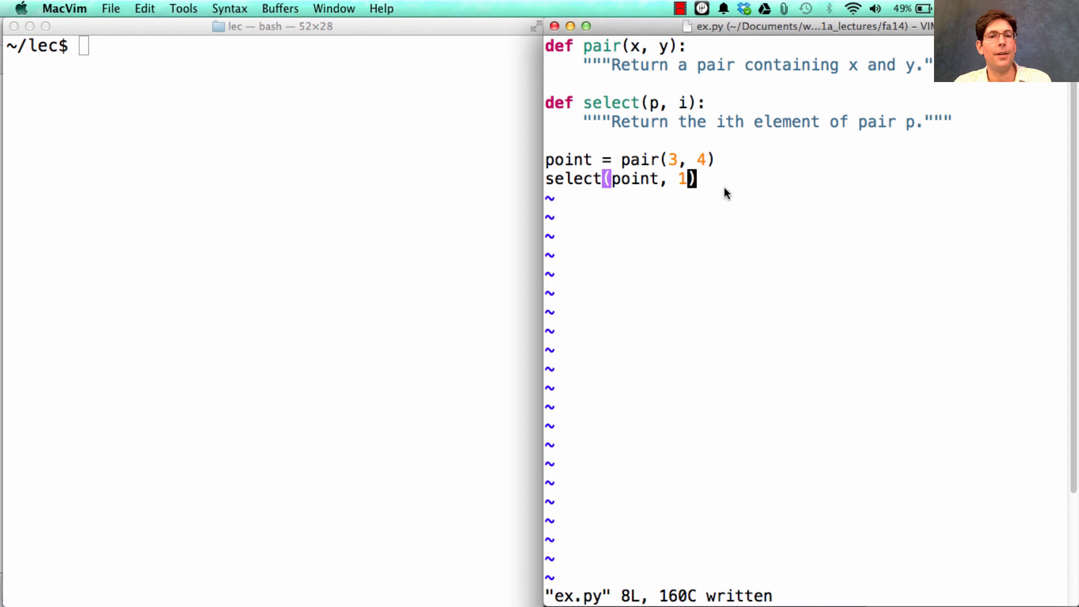
mouse_move(596, 100)
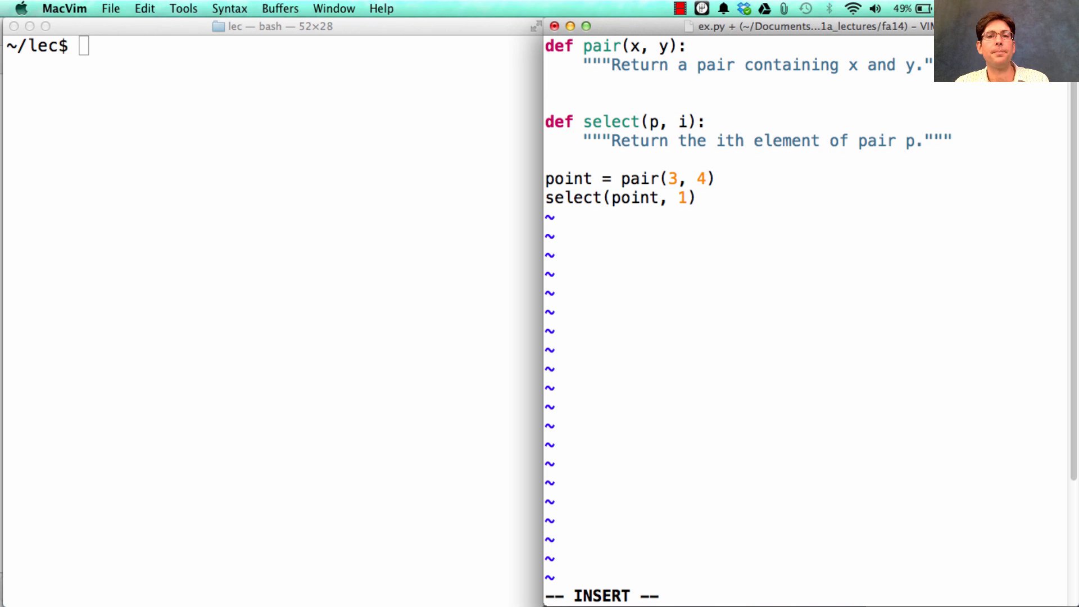
text(d)
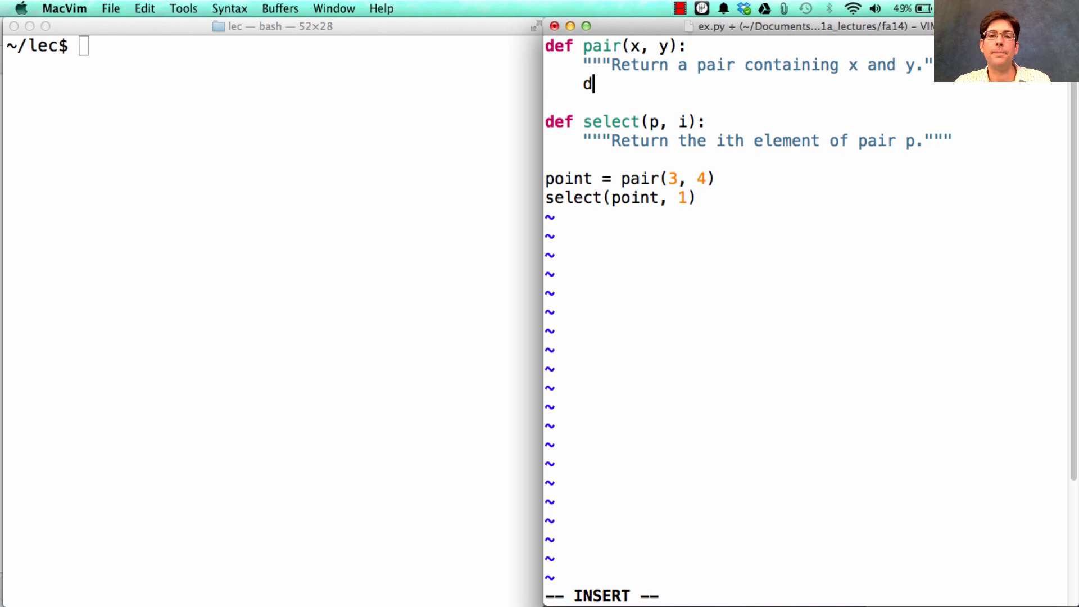
text(ef get()
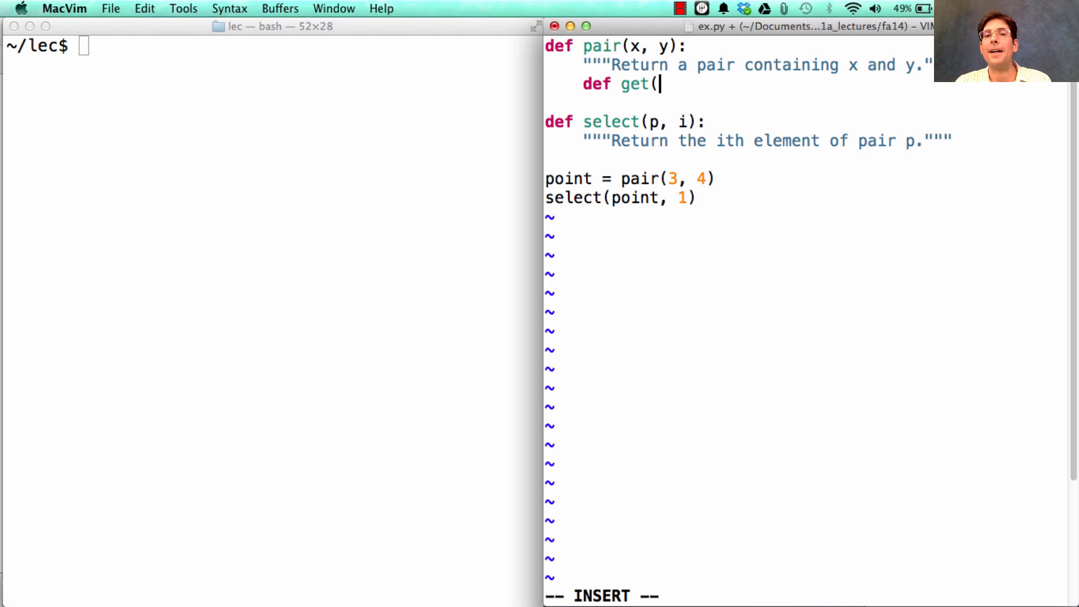
text(index):)
text(if)
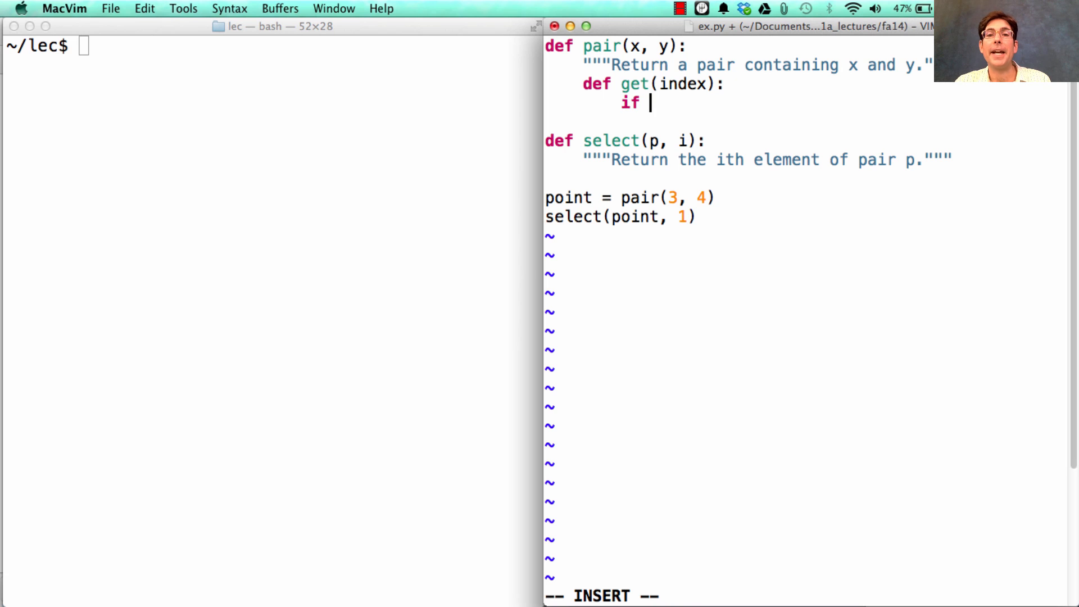
text(index == 0:)
text(retur)
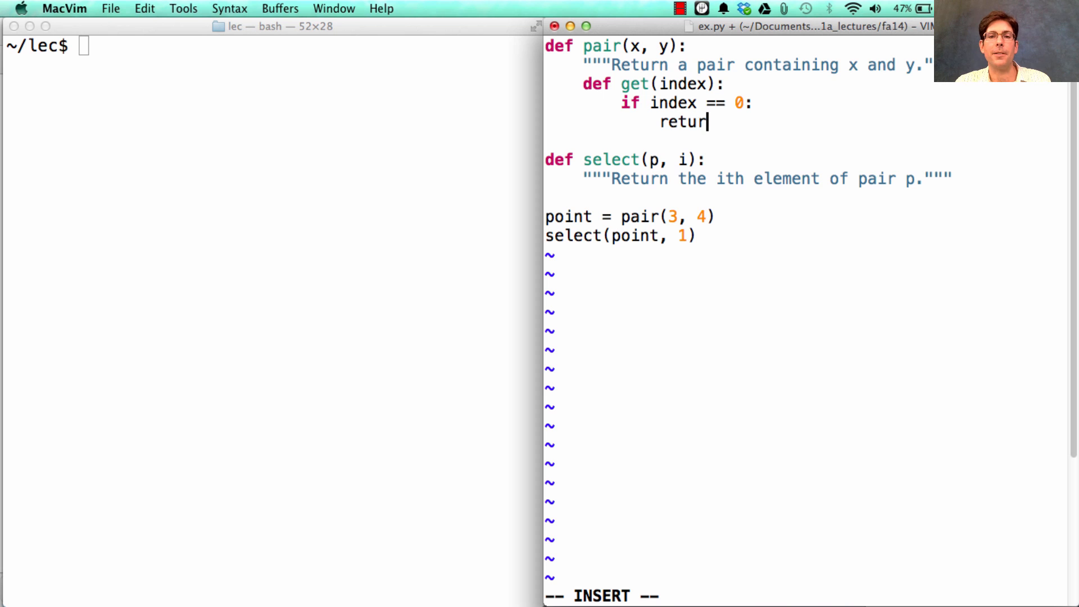
text(x)
text(elif index == 1:)
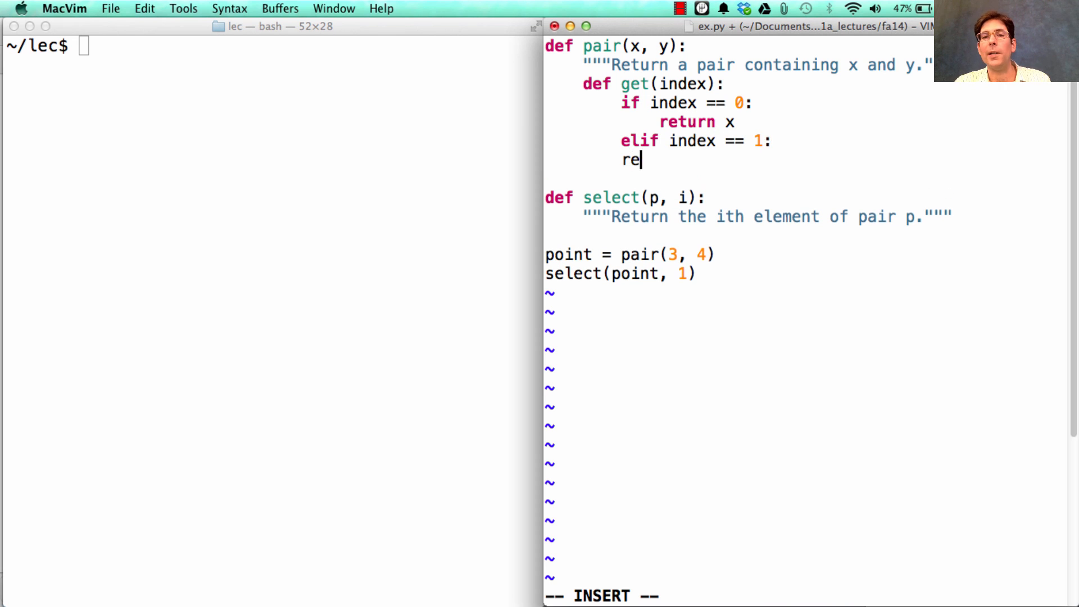
text(turn y)
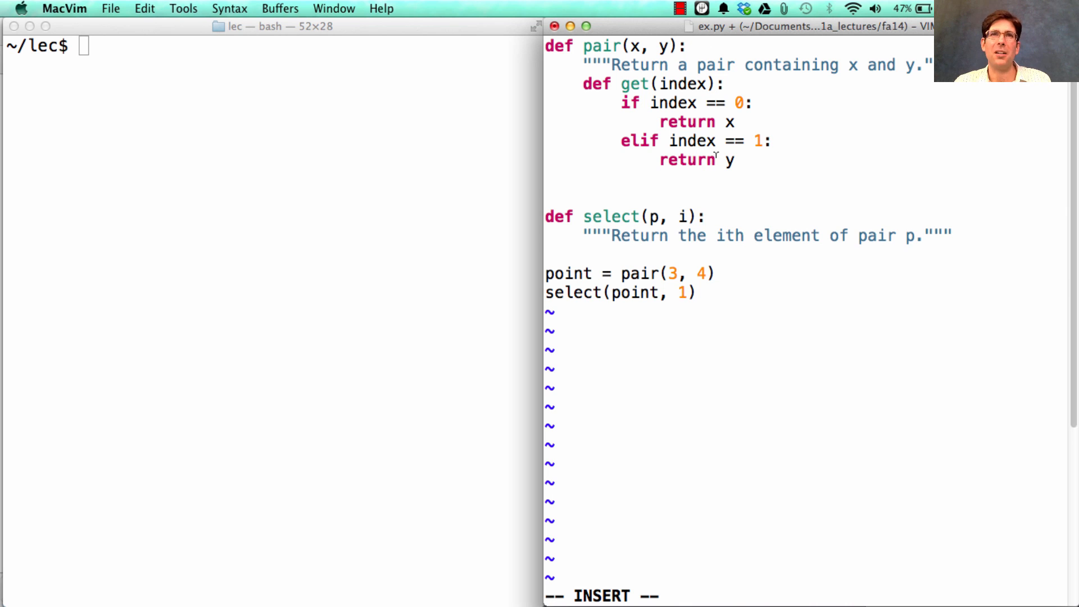
text(return get)
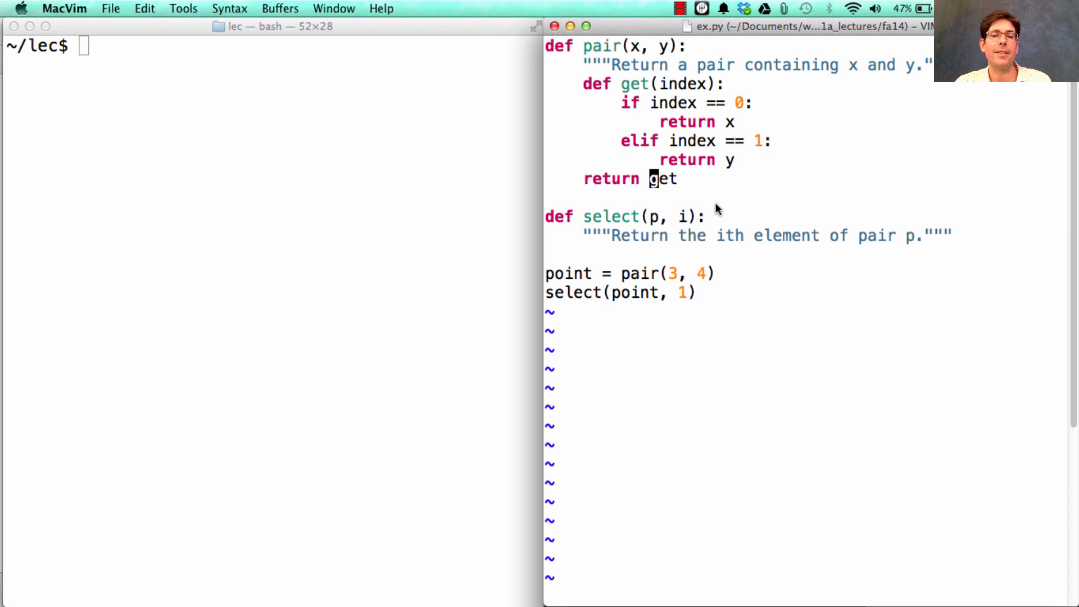
mouse_move(654, 204)
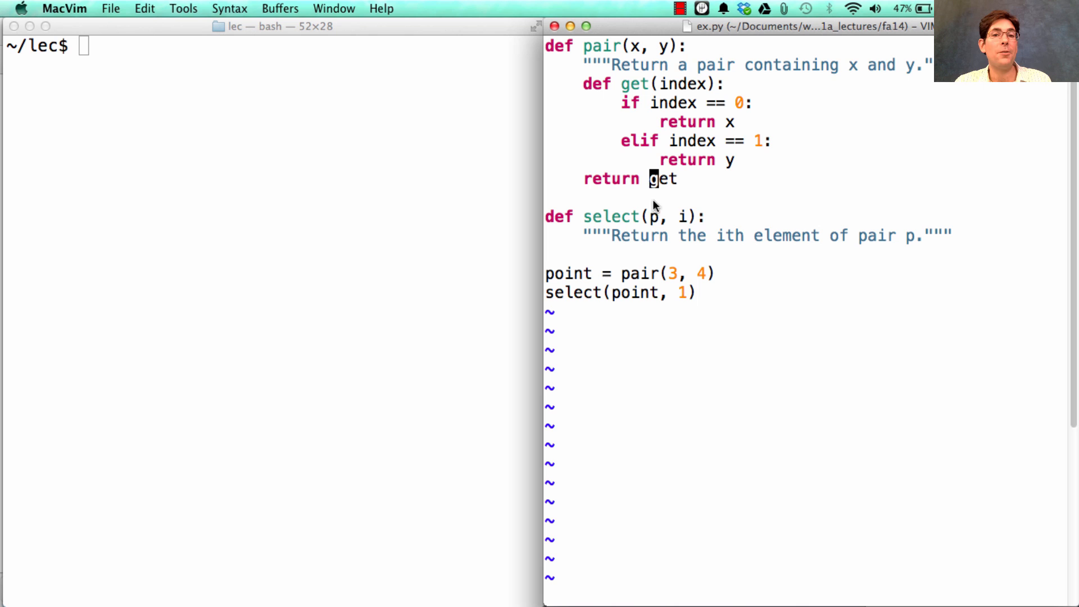
mouse_move(770, 190)
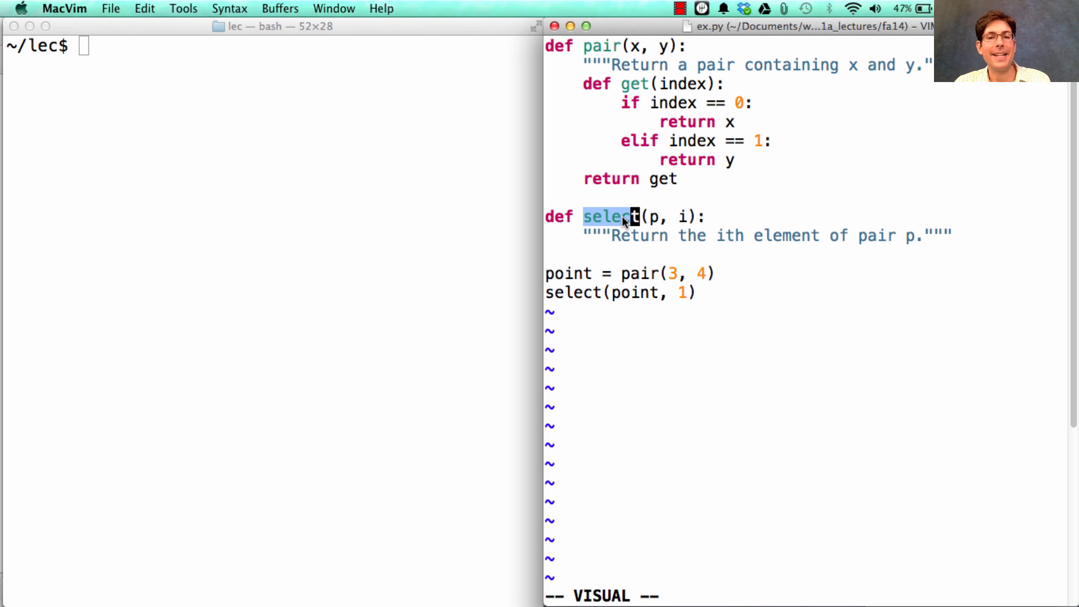
key(Escape)
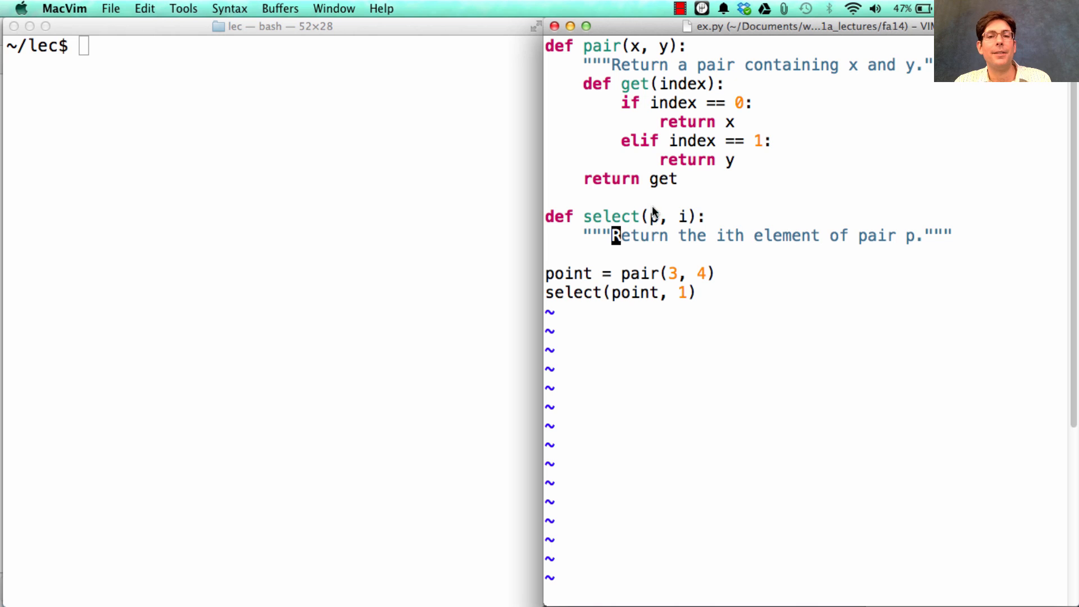
mouse_move(593, 51)
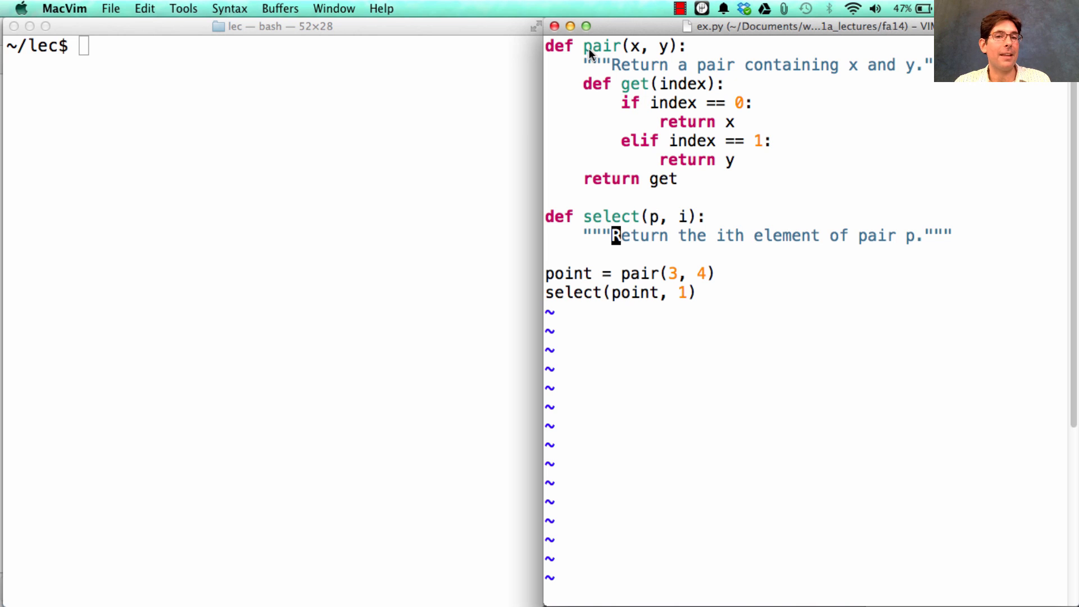
mouse_move(685, 245)
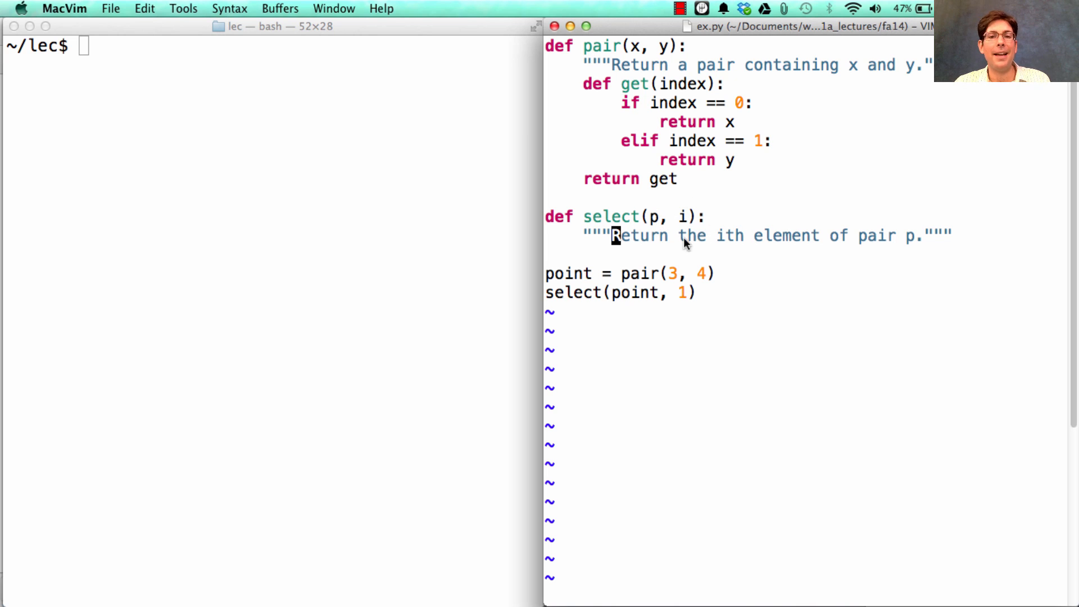
key(o)
text(return)
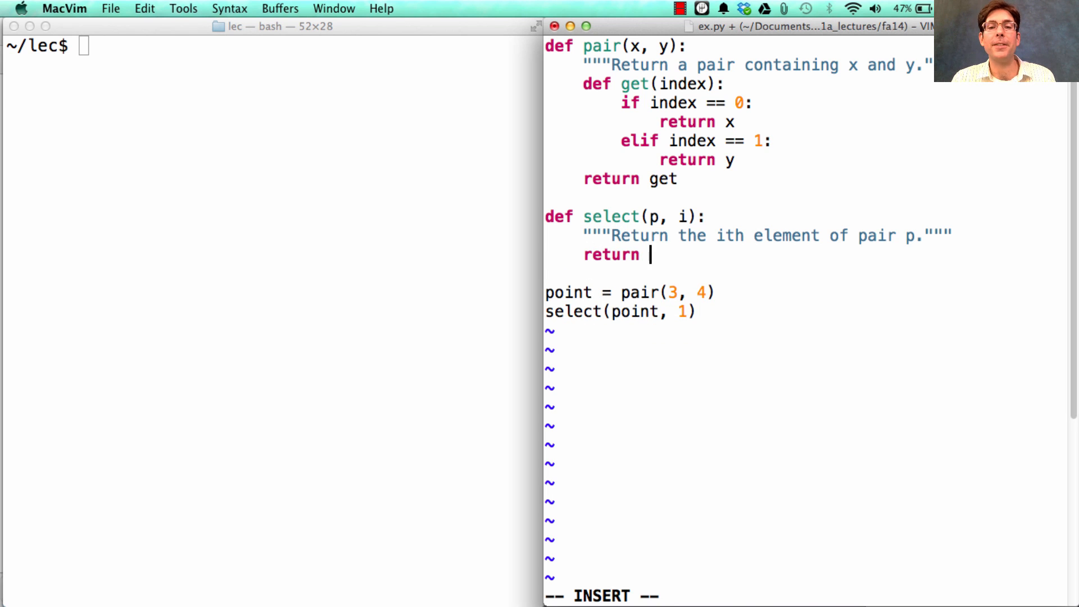
Give select the body return p(i) and write ex.py to disk
text(p(i)
click(738, 595)
text(:w)
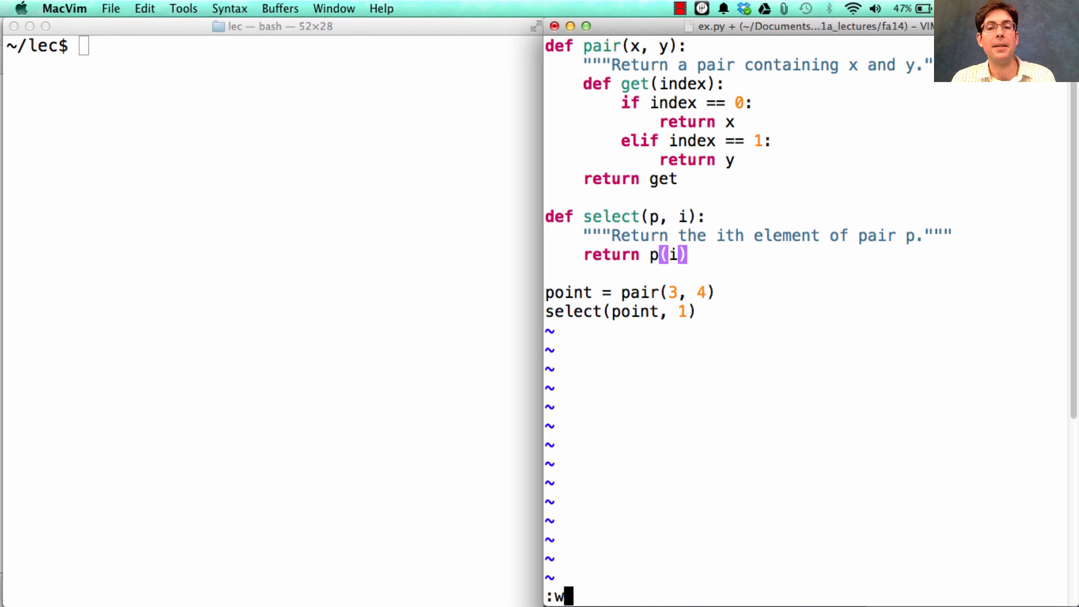
key(Return)
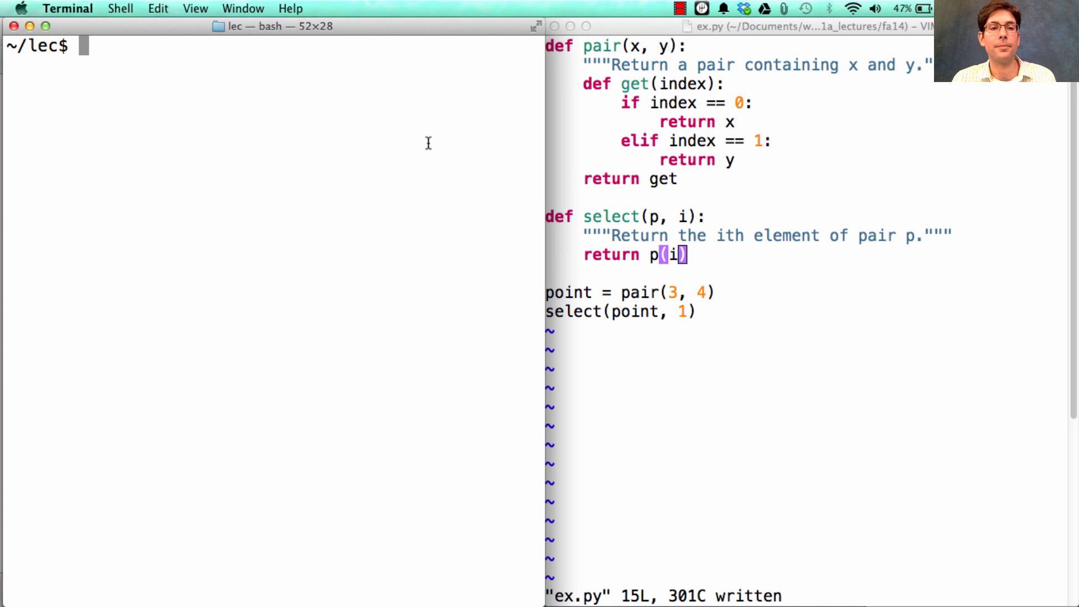
Start python3 -i ex.py and evaluate pair and point in the session
text(python3 -i ex.py)
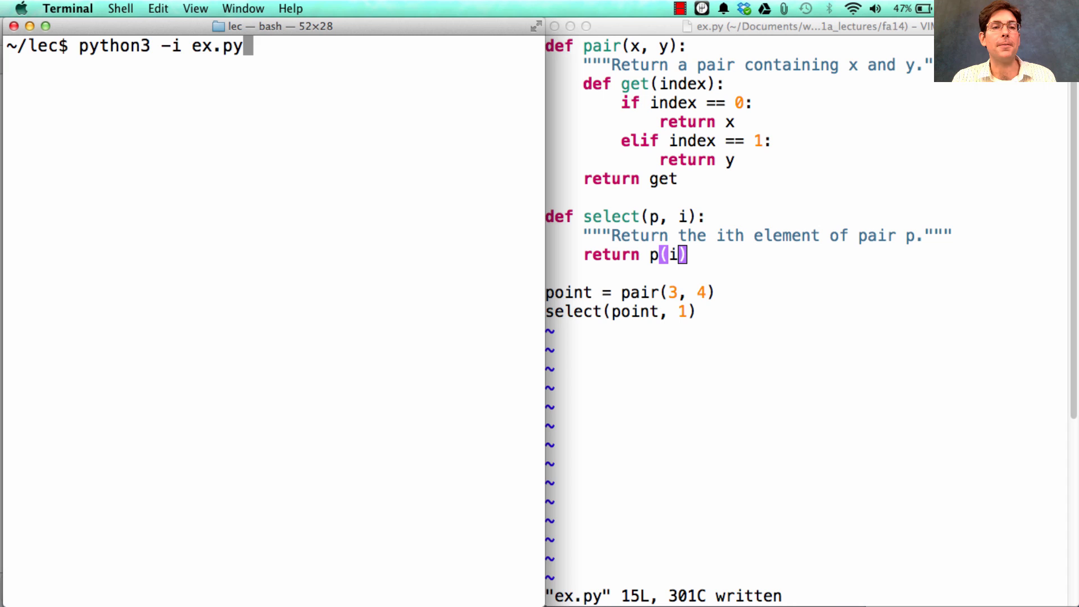
text(pair)
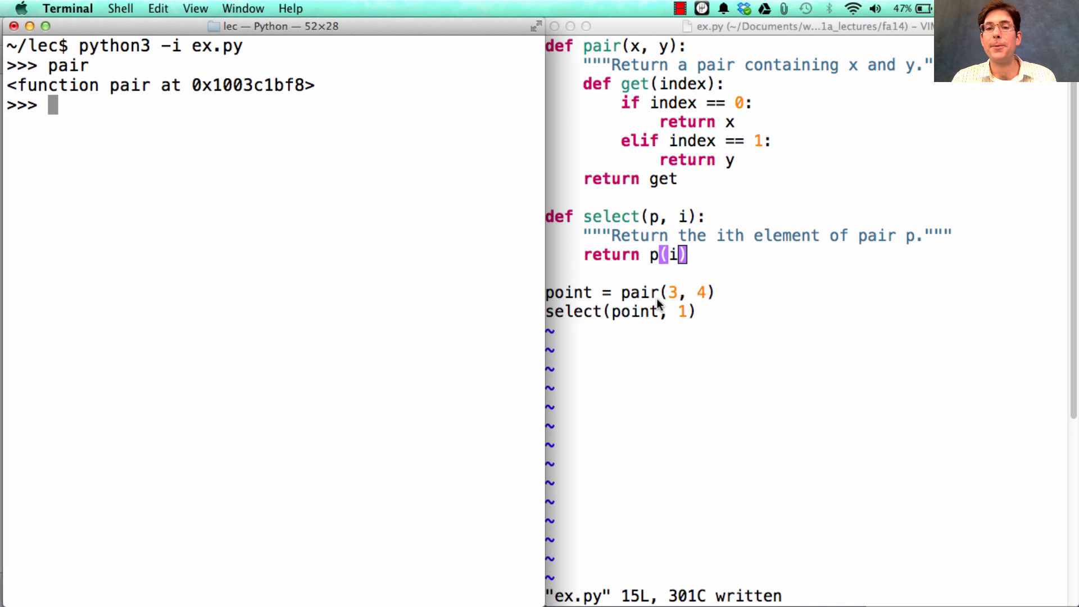
text(point)
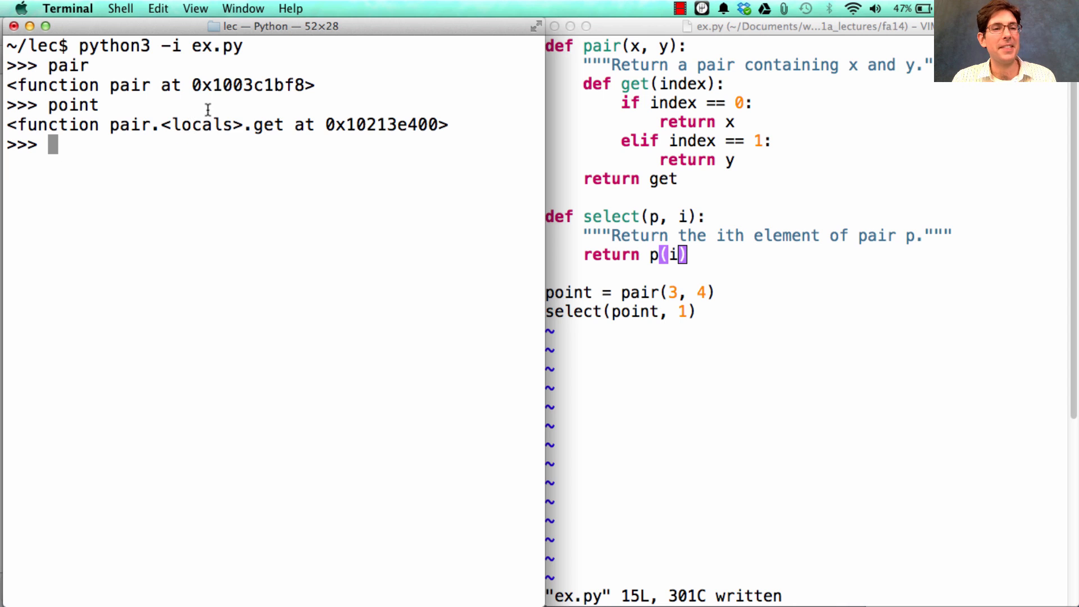
mouse_move(192, 157)
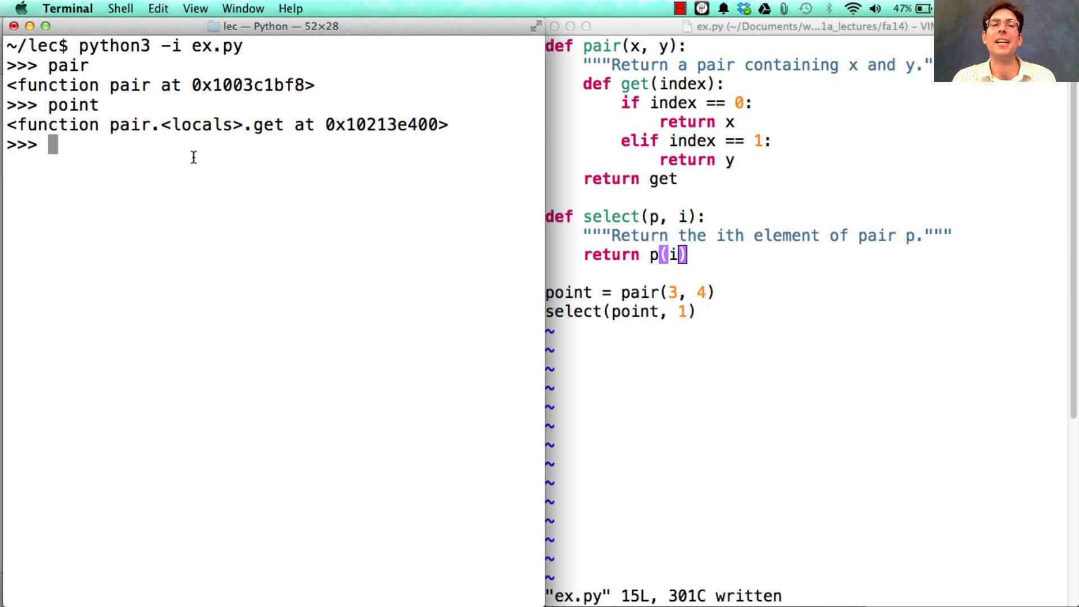
Evaluate select(point, 0), select(point, 1) and select(pair(5, 6), 0), getting 3, 4 and 5
text(select)
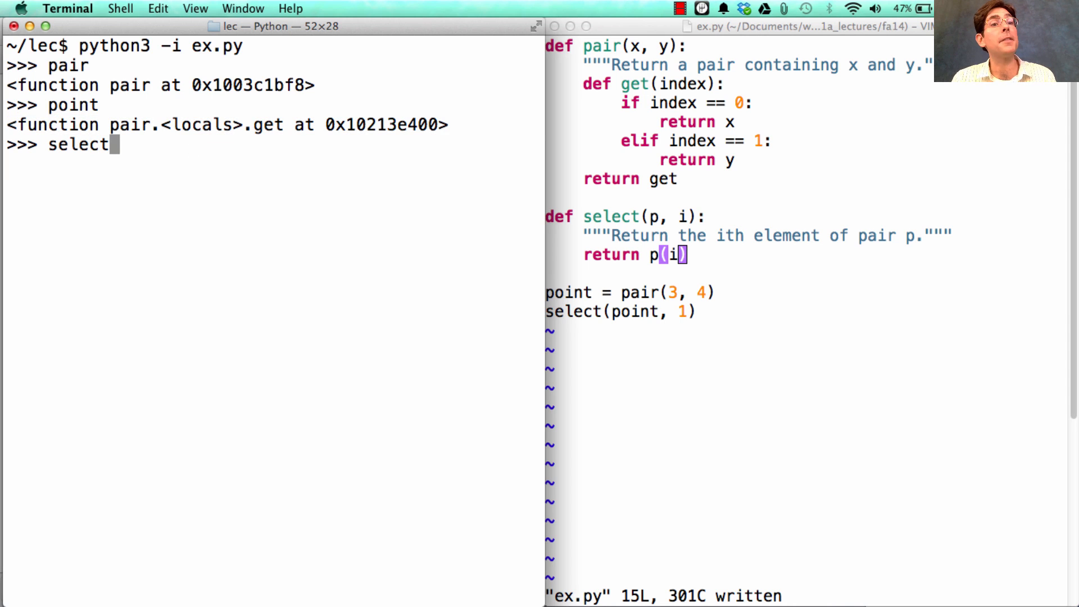
text((po)
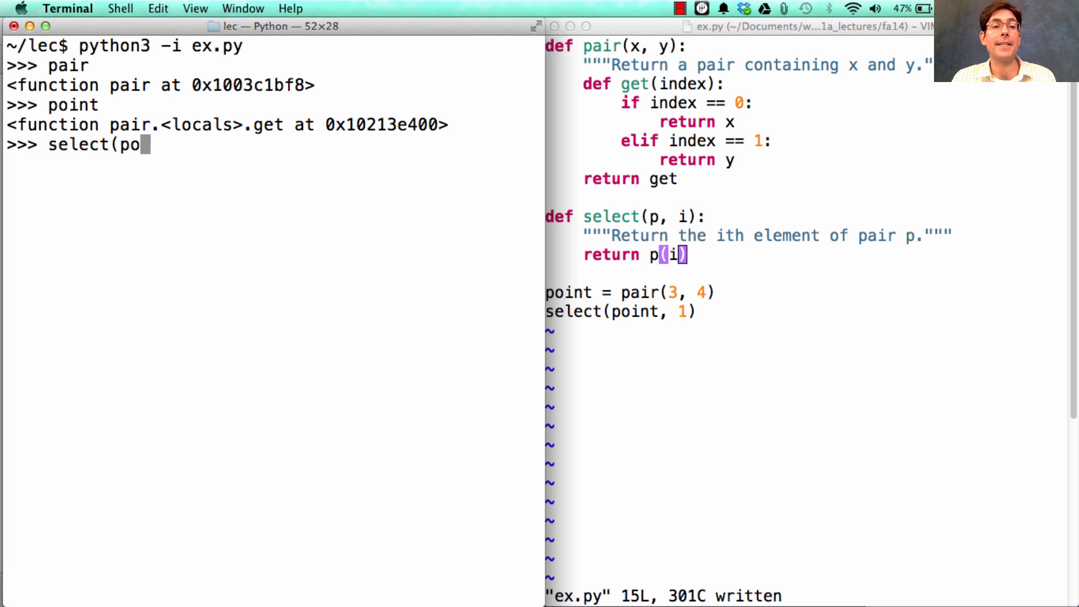
text(int,)
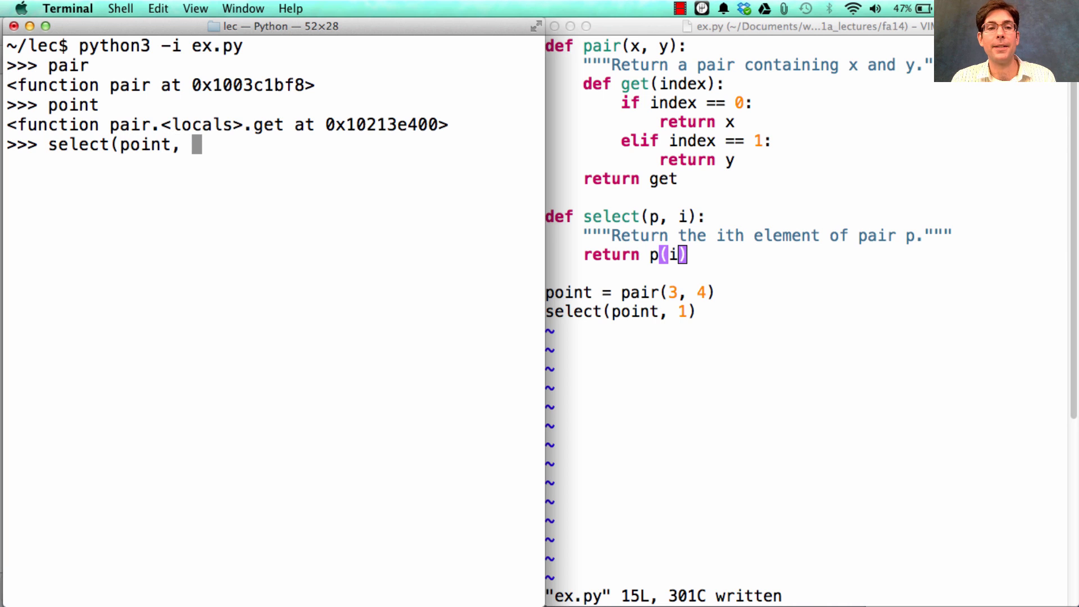
text(0))
text(select(point, 1)
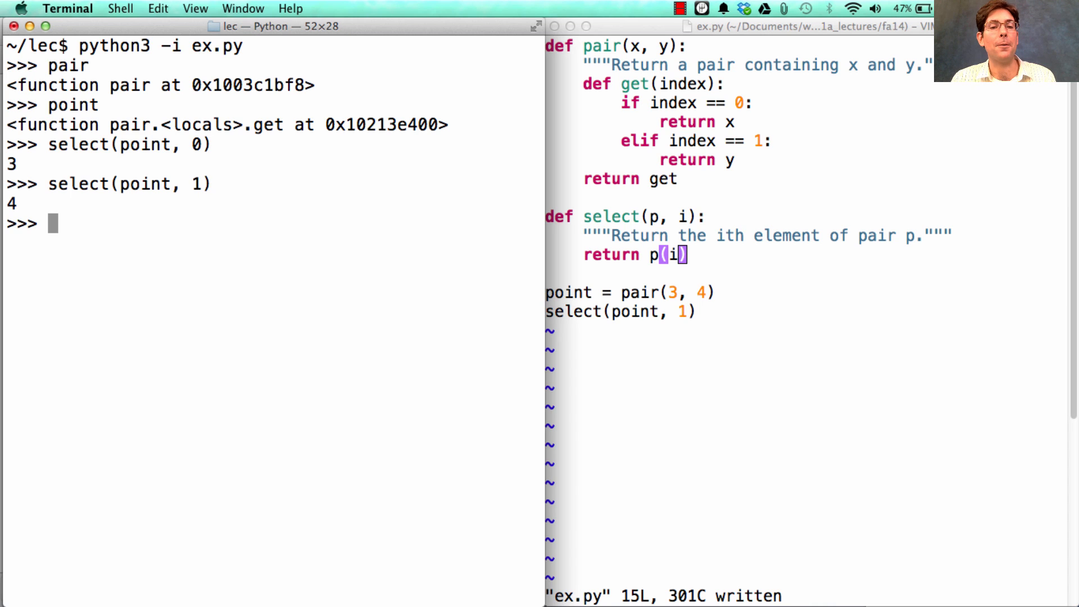
text(pair)
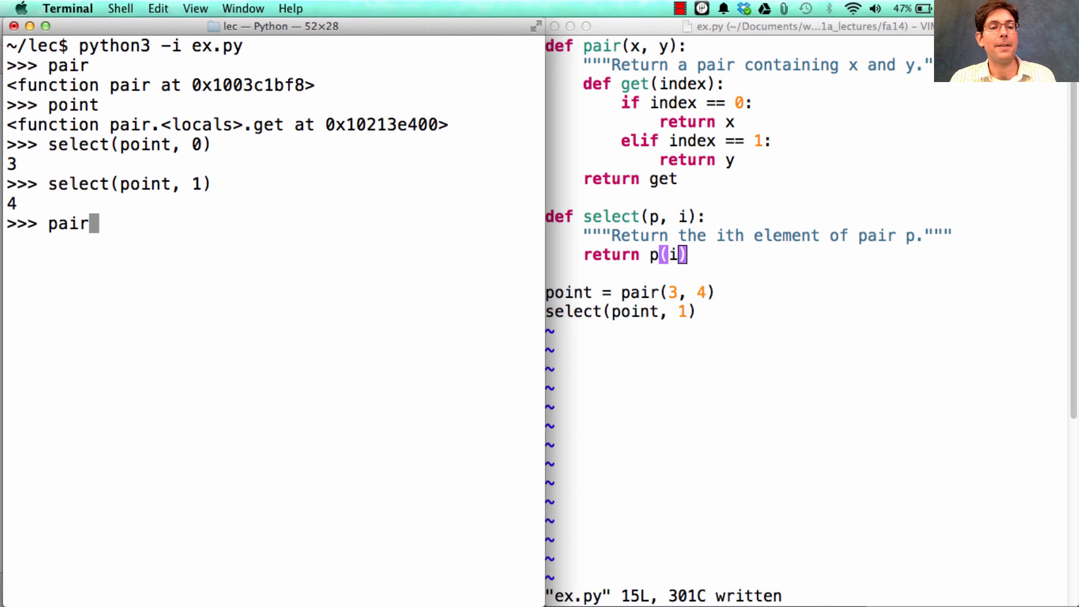
text(()
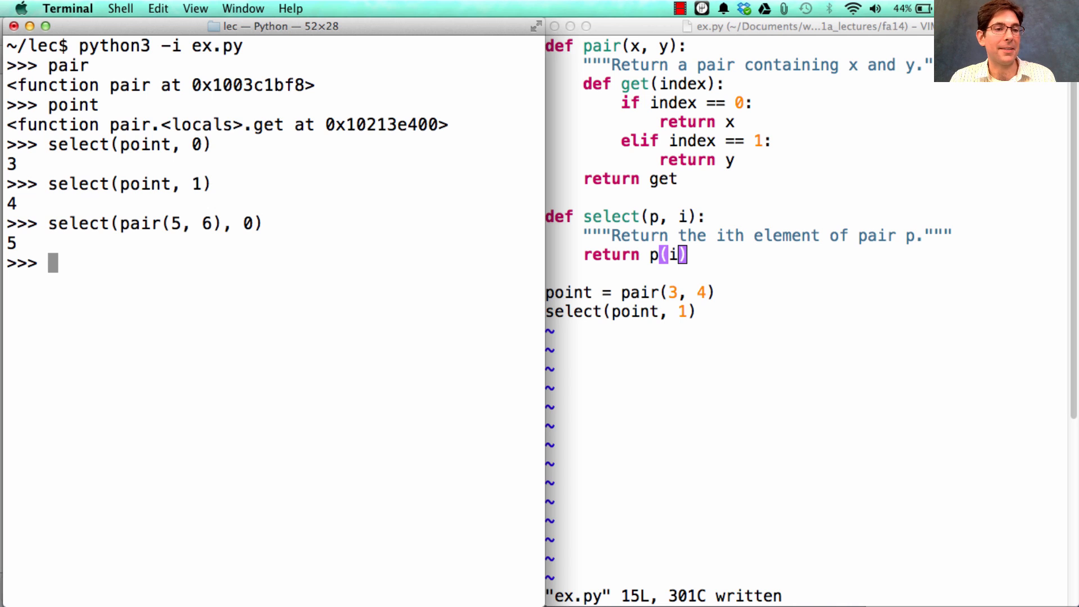
mouse_move(728, 393)
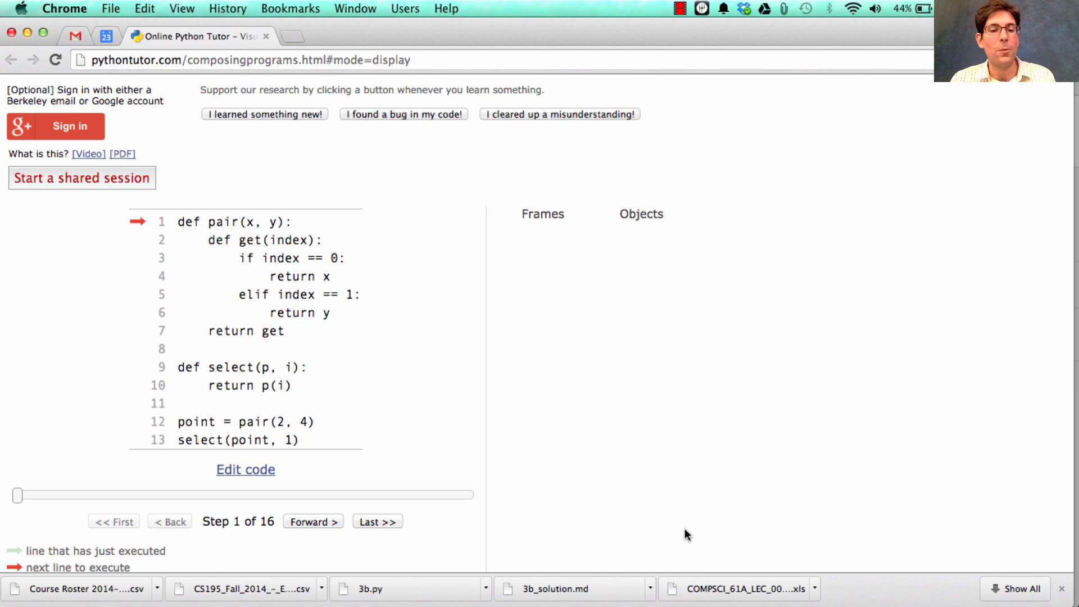
Step through defining pair and select and into the call pair(2, 4)
click(312, 522)
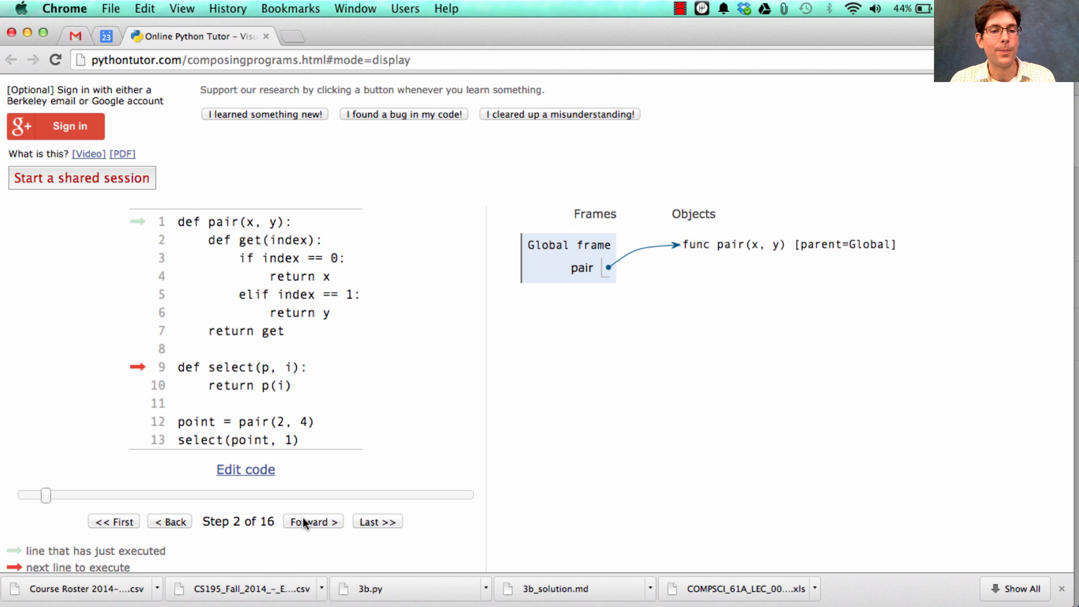
click(312, 522)
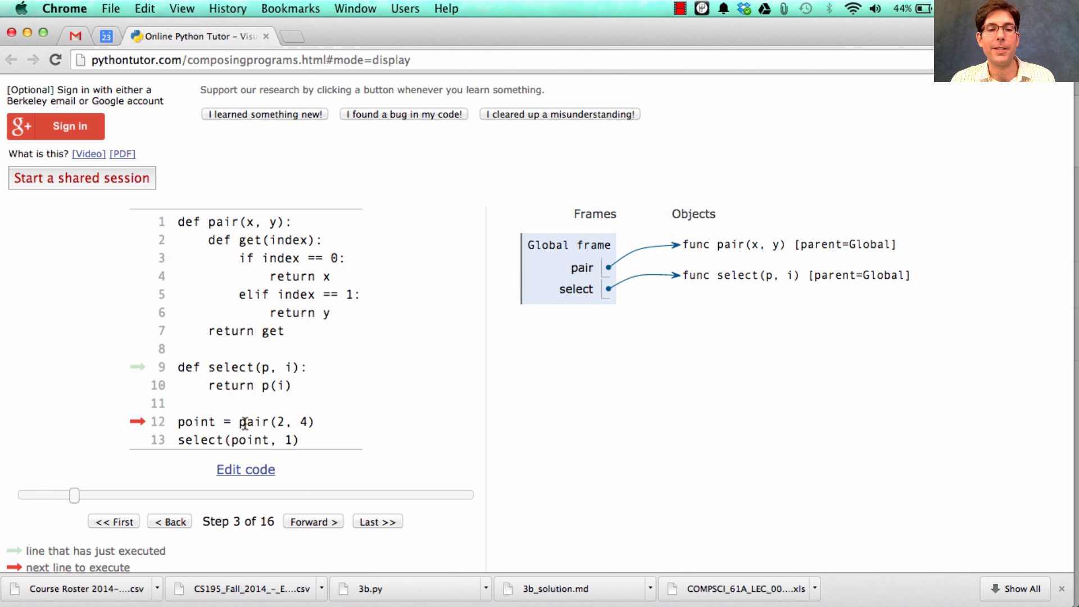
click(312, 521)
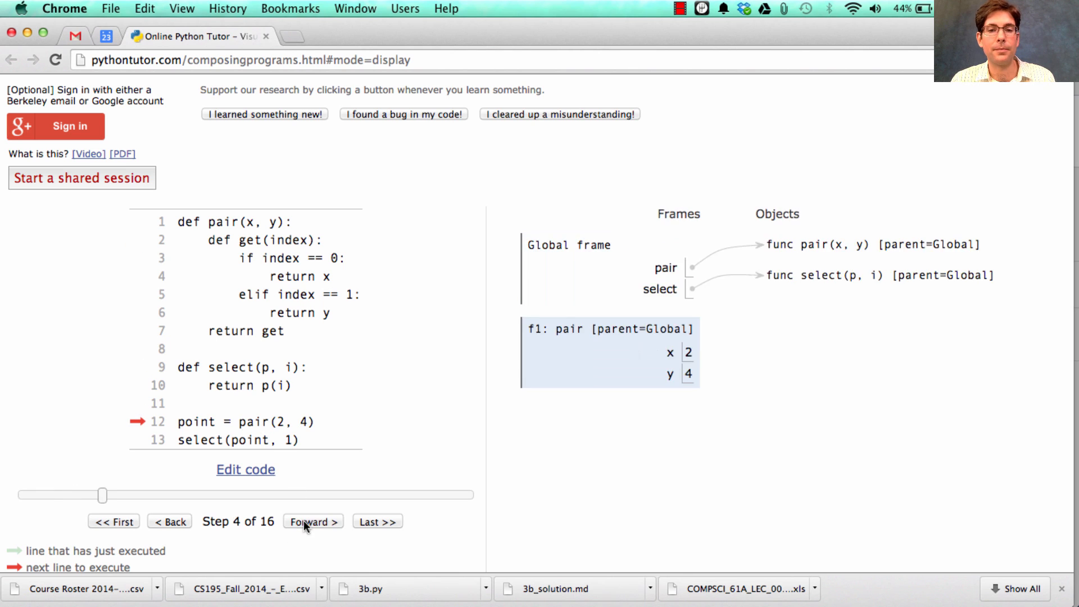
scroll(down, 3)
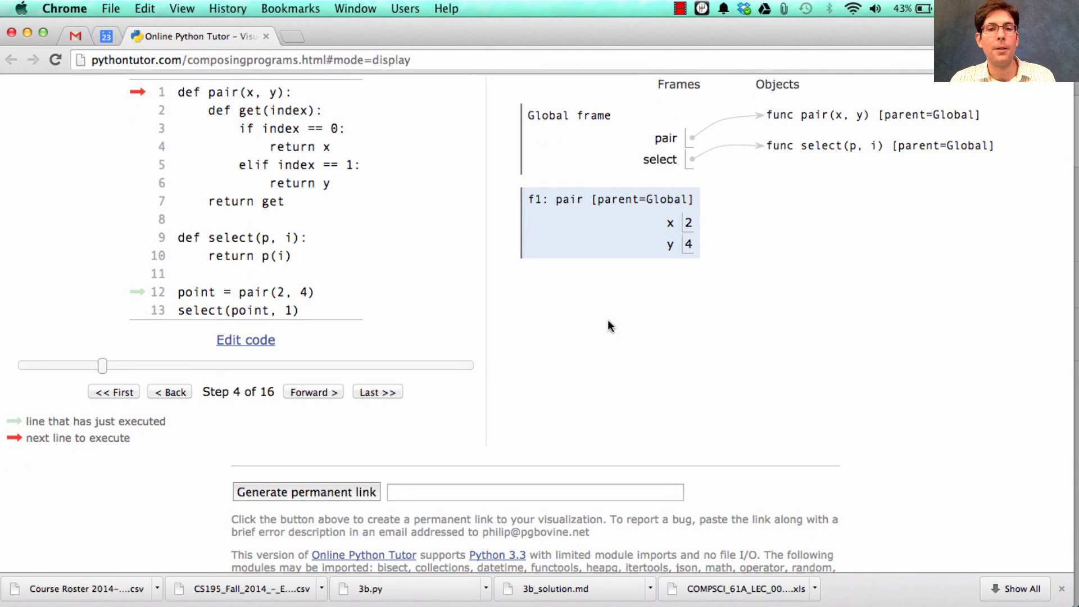
mouse_move(682, 260)
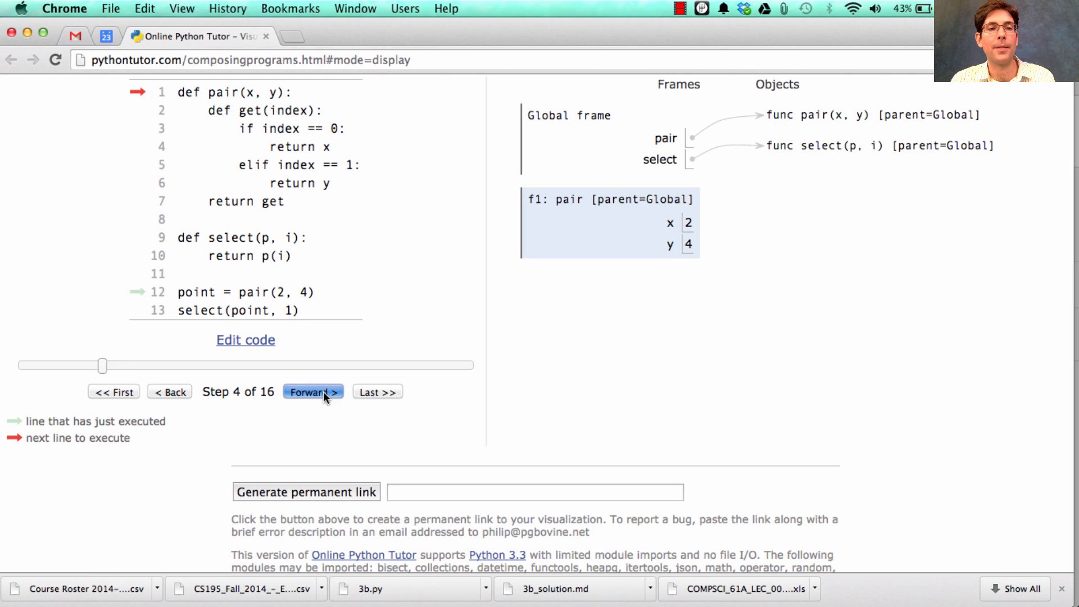
Step until pair returns its inner get function and point is bound to it at step 8 of 16
click(313, 391)
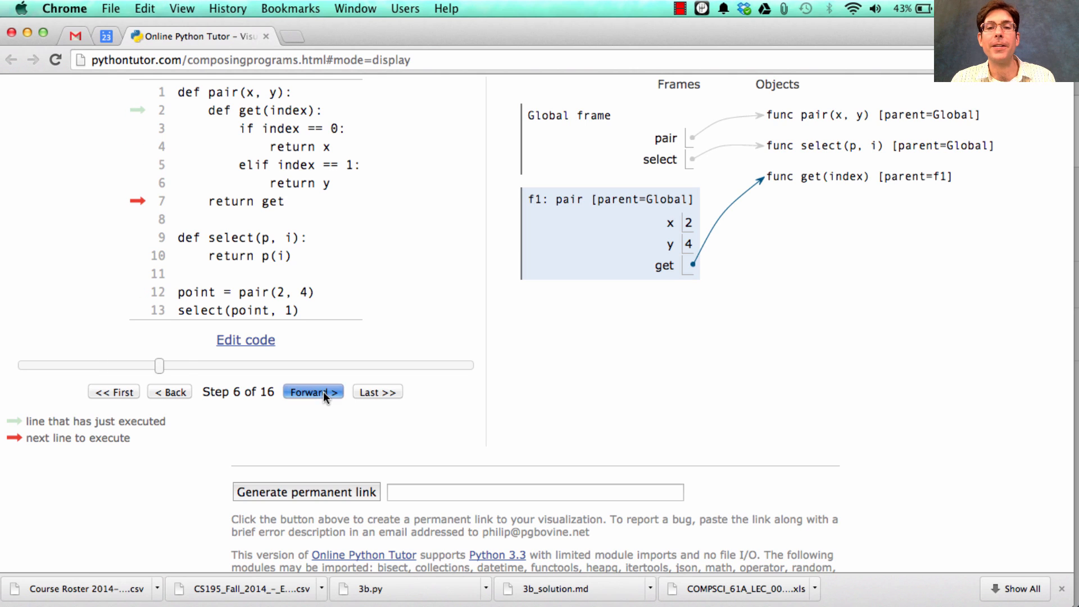
click(312, 391)
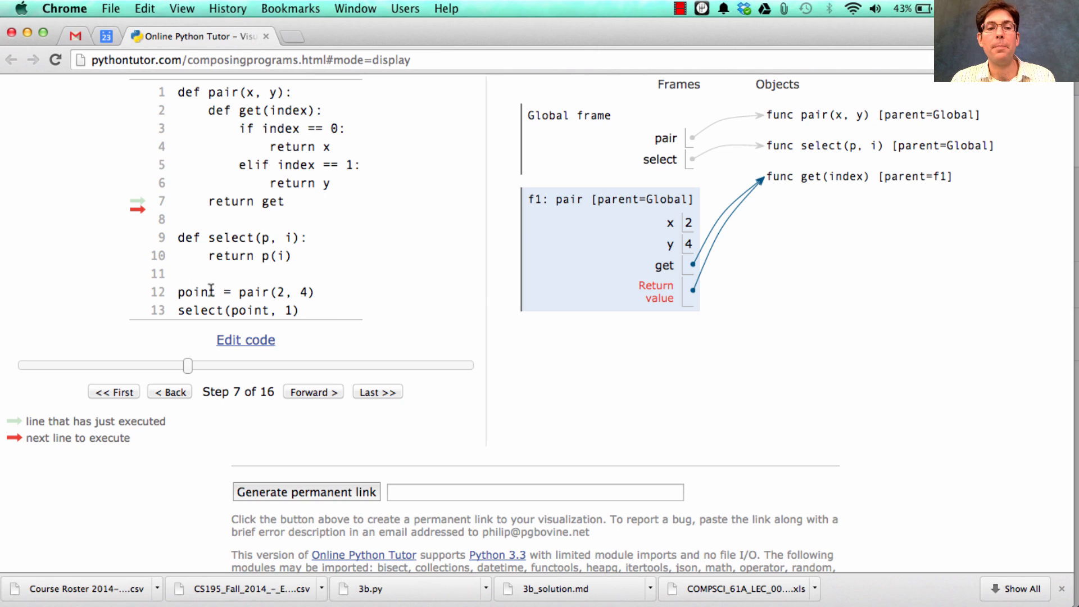
mouse_move(290, 389)
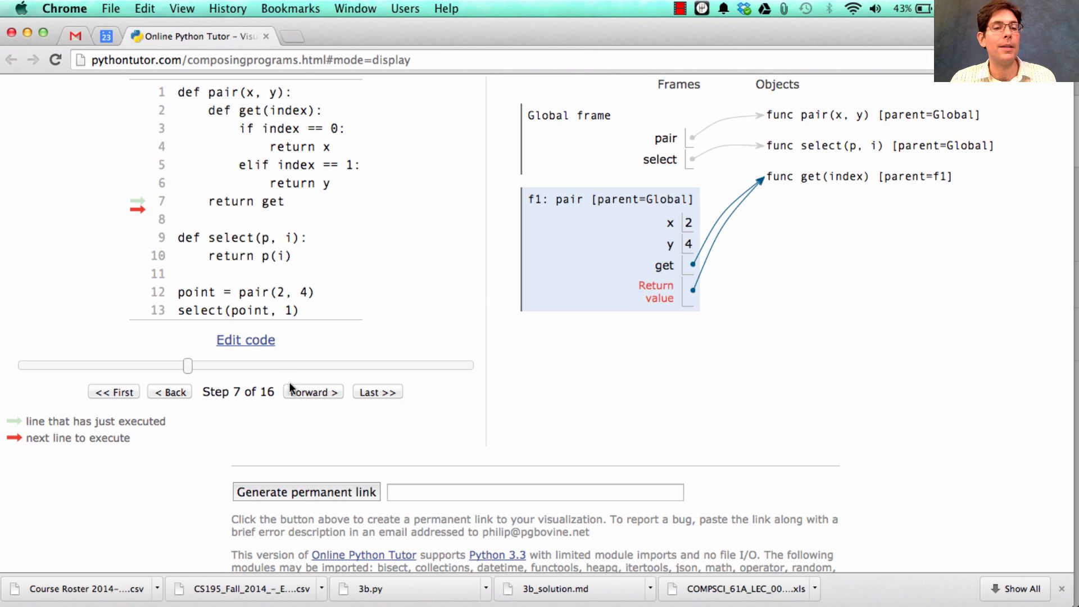
click(312, 391)
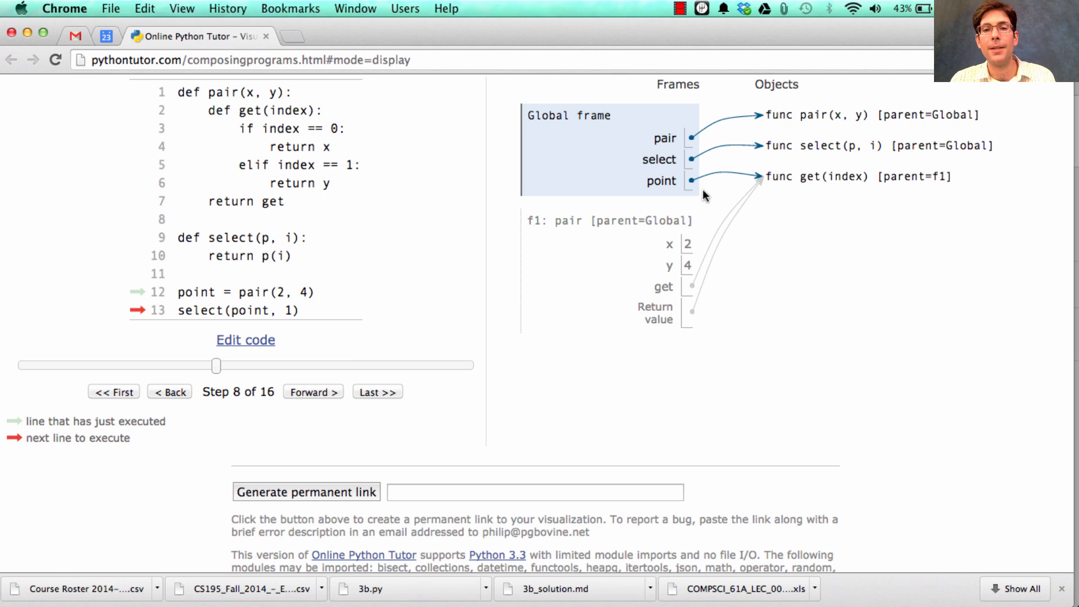
mouse_move(767, 179)
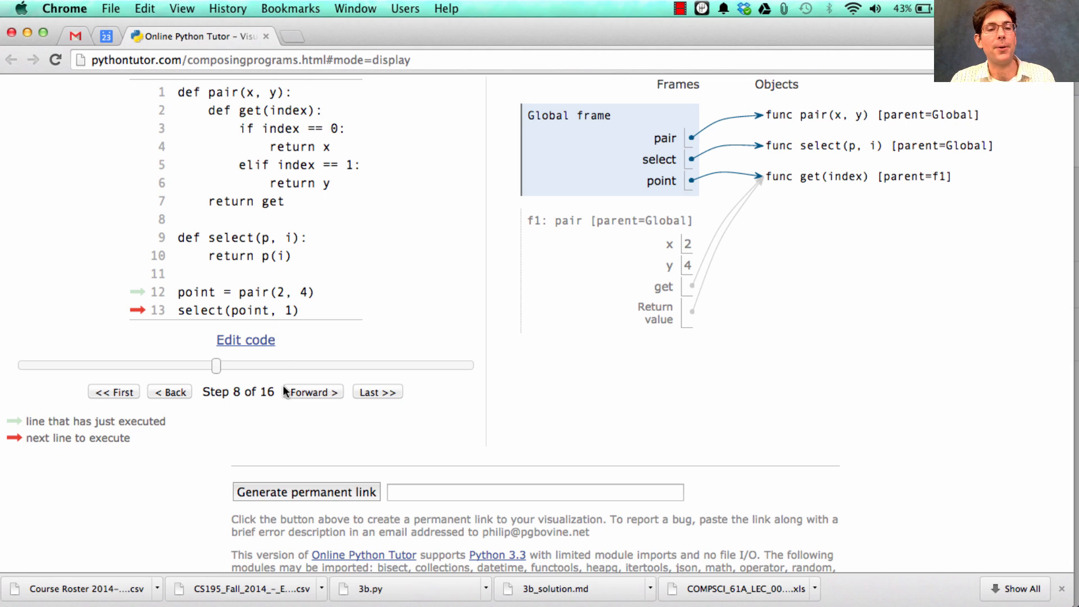
Step through select(point, 1) until get opens frame f3 and reaches its index == 0 check
click(312, 391)
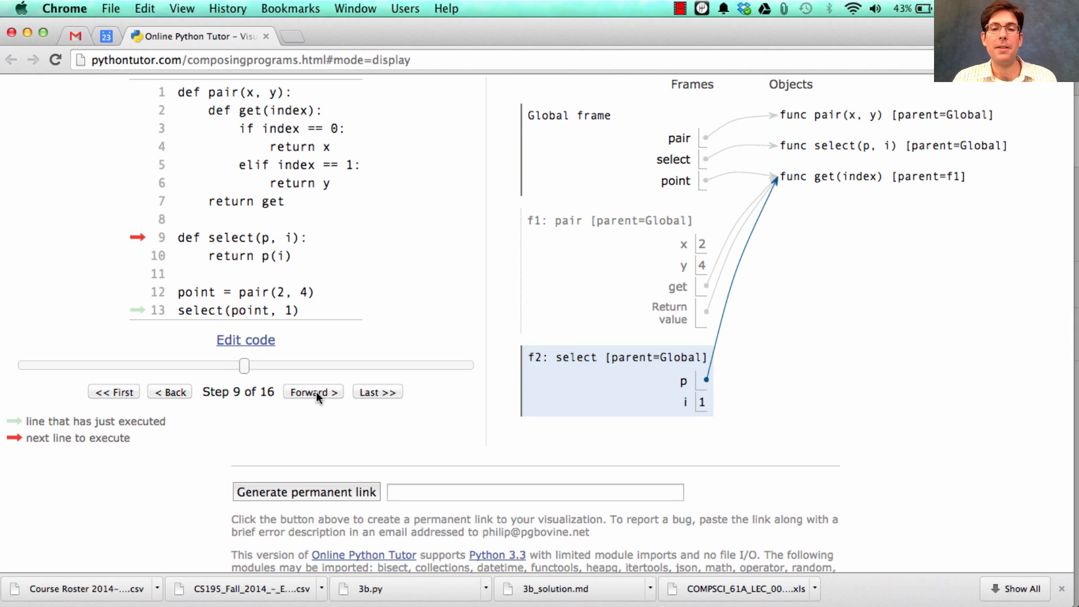
mouse_move(683, 396)
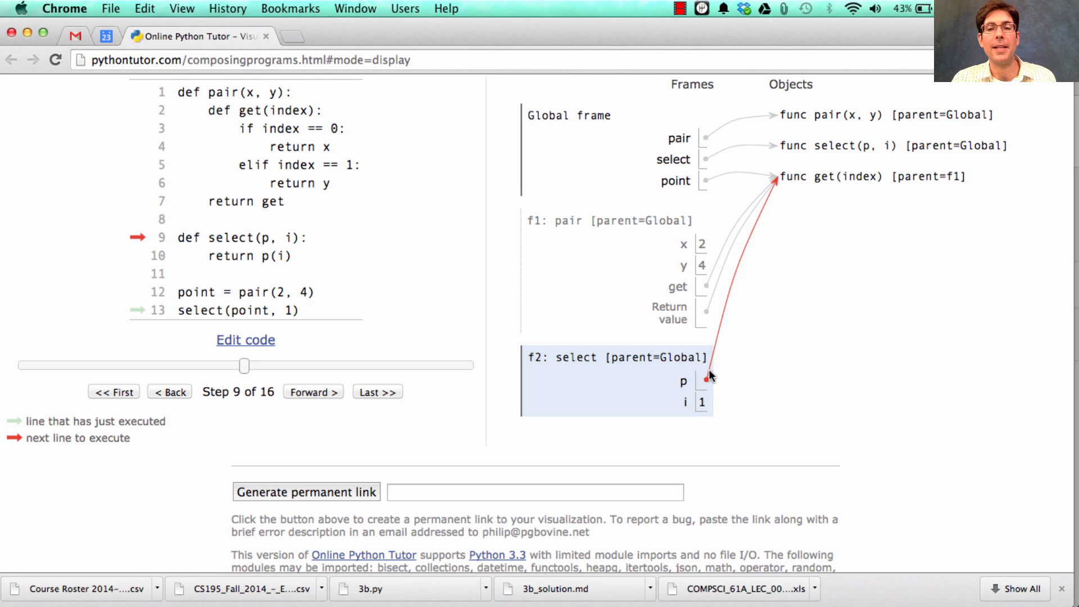
click(313, 391)
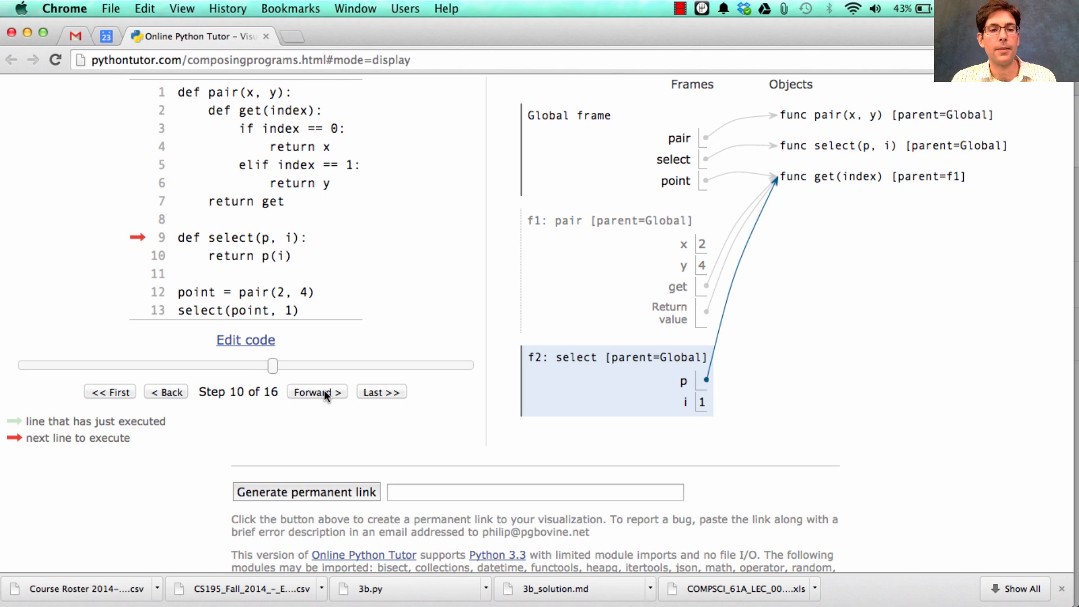
click(317, 392)
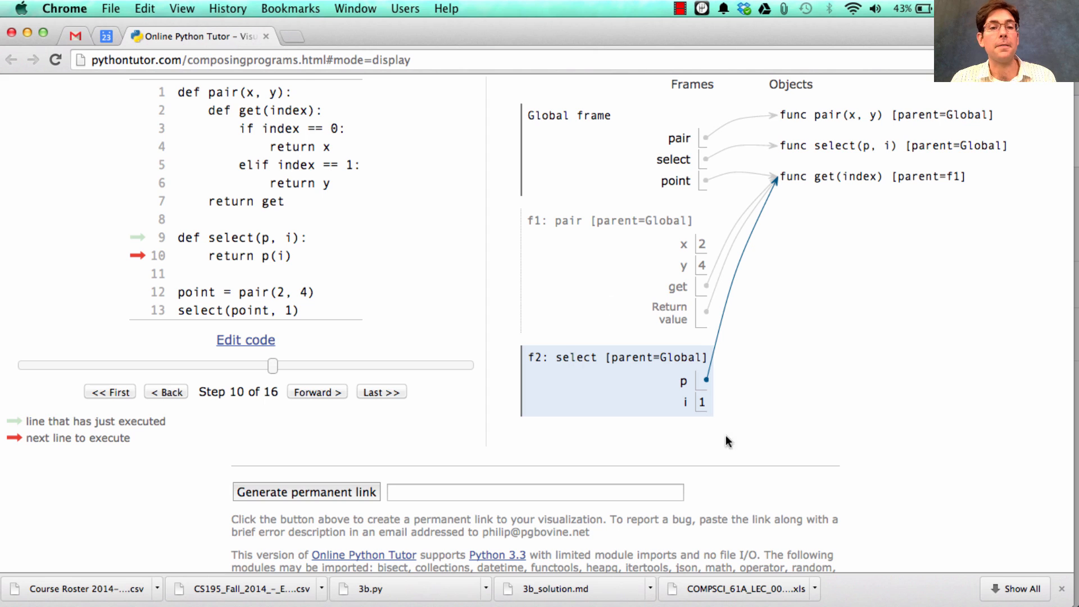
mouse_move(300, 305)
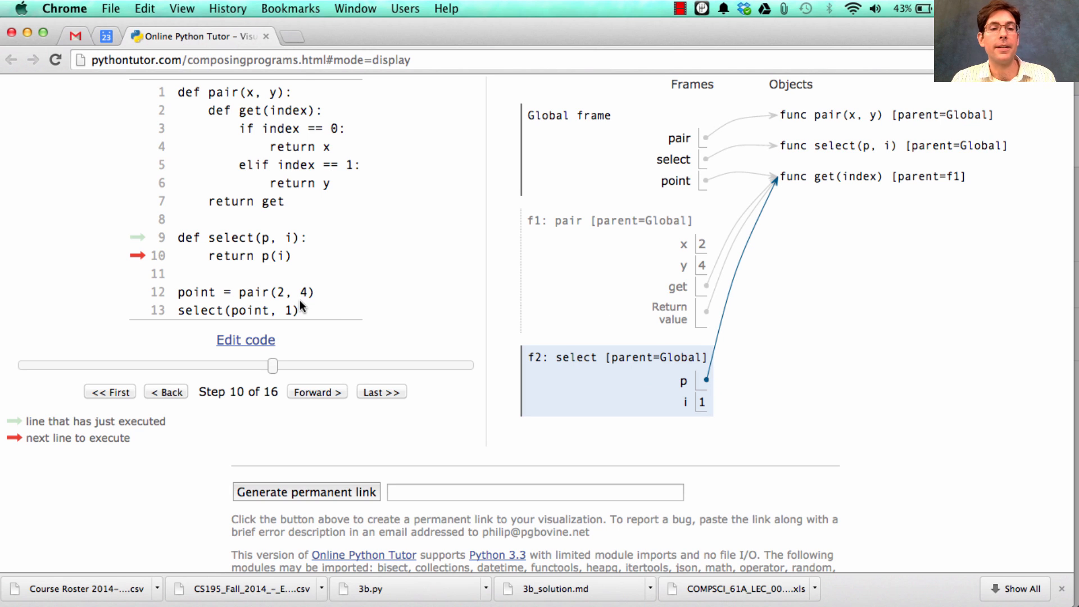
mouse_move(340, 423)
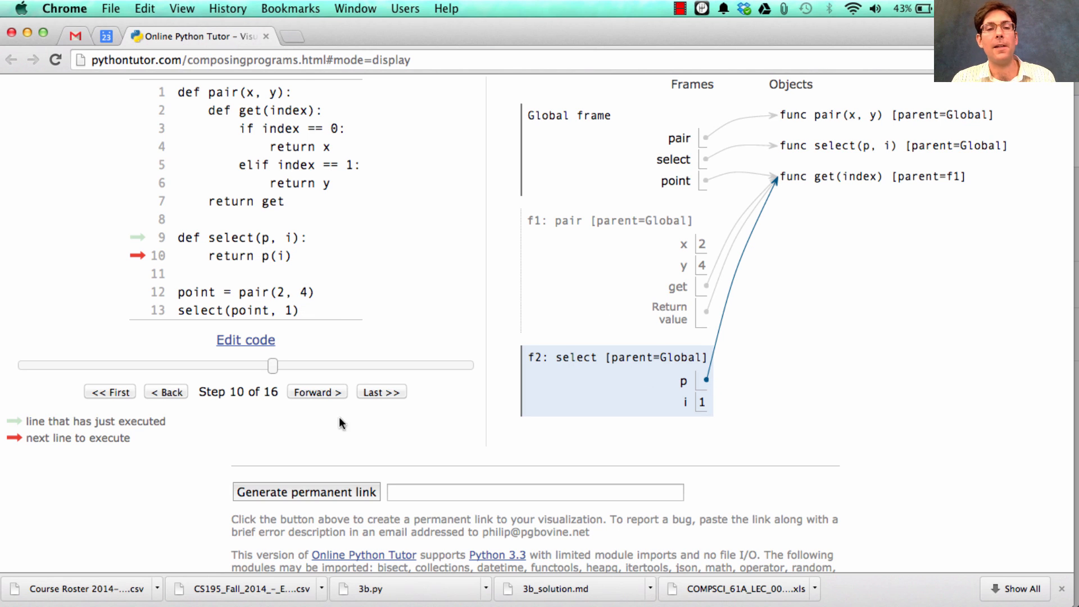
click(316, 392)
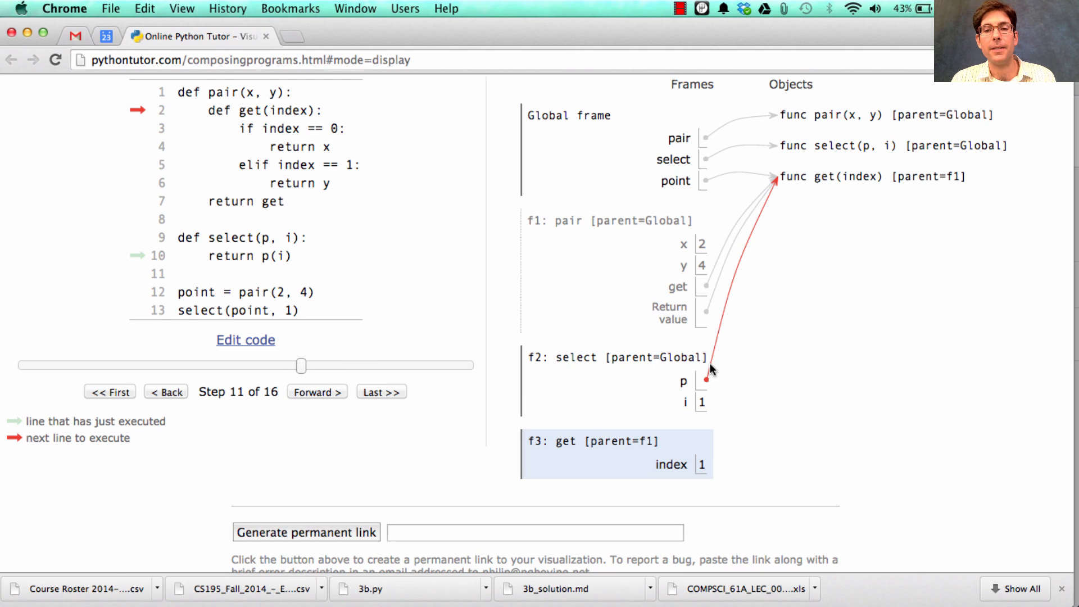
mouse_move(728, 317)
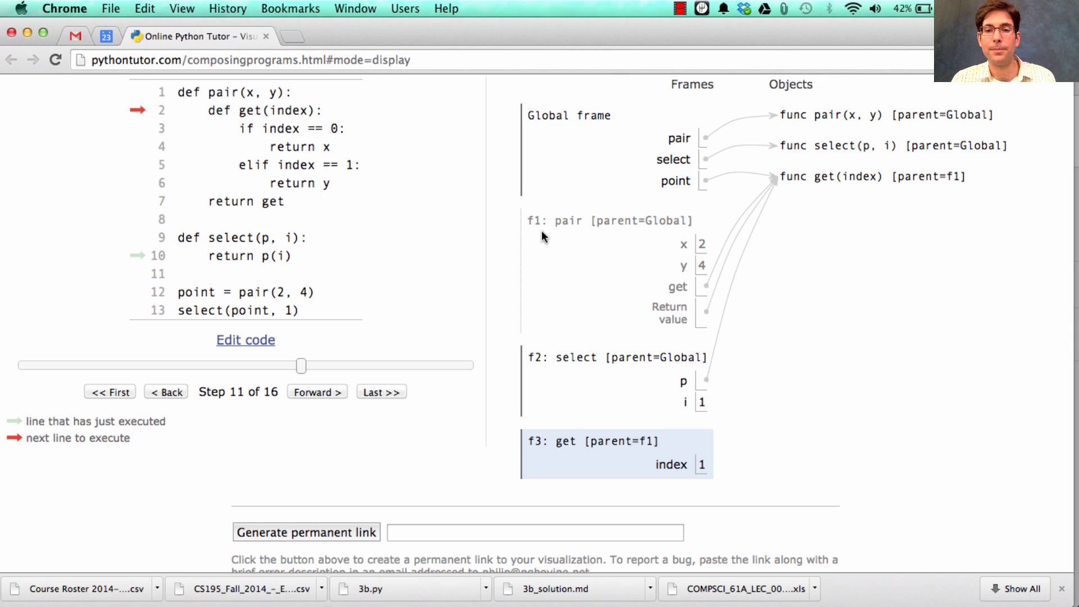
mouse_move(711, 486)
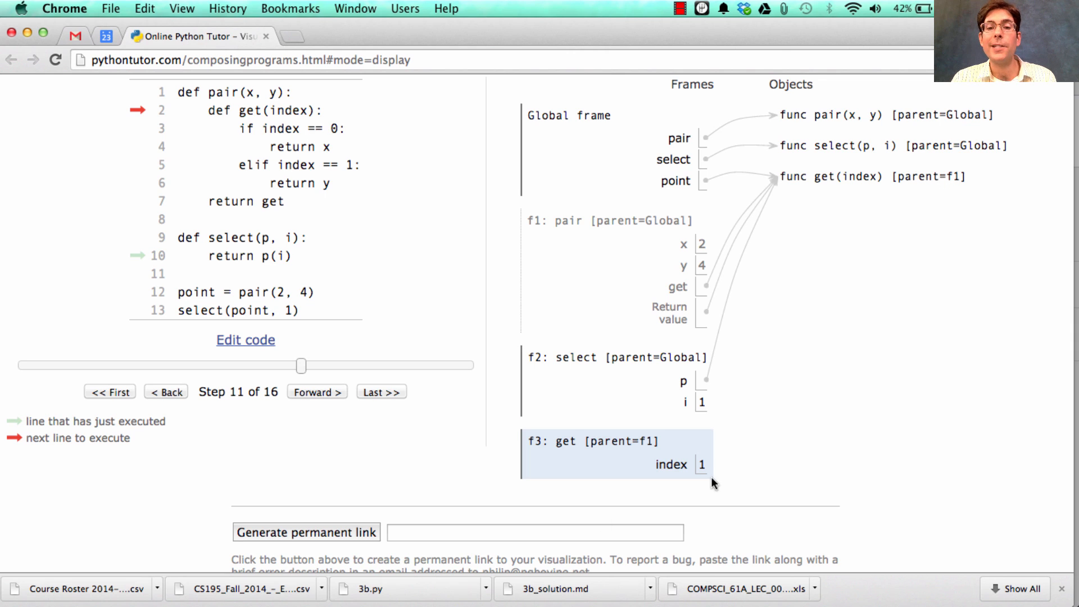
mouse_move(601, 446)
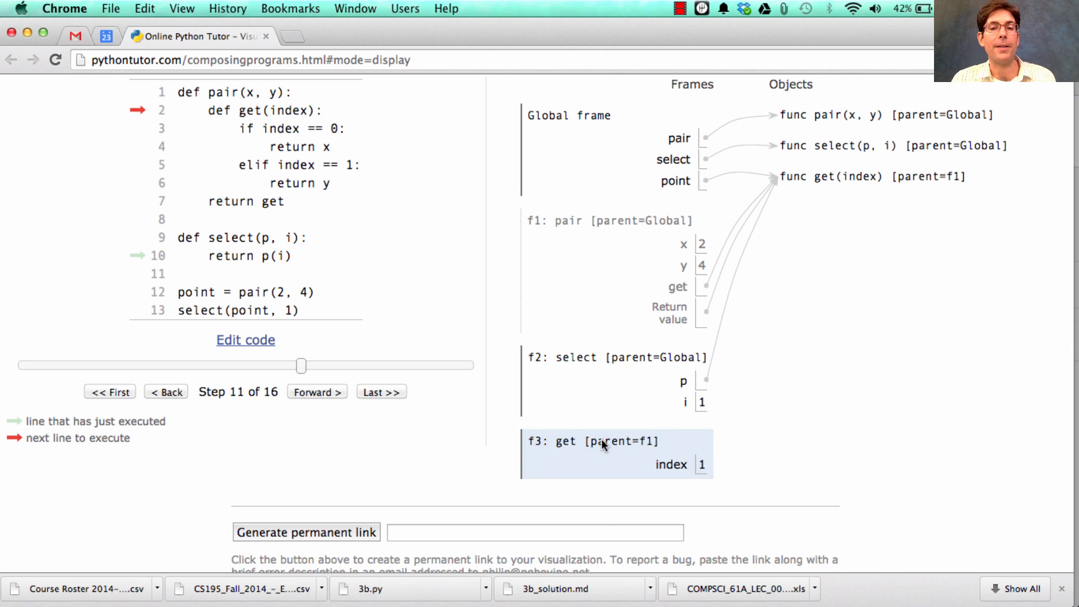
mouse_move(722, 485)
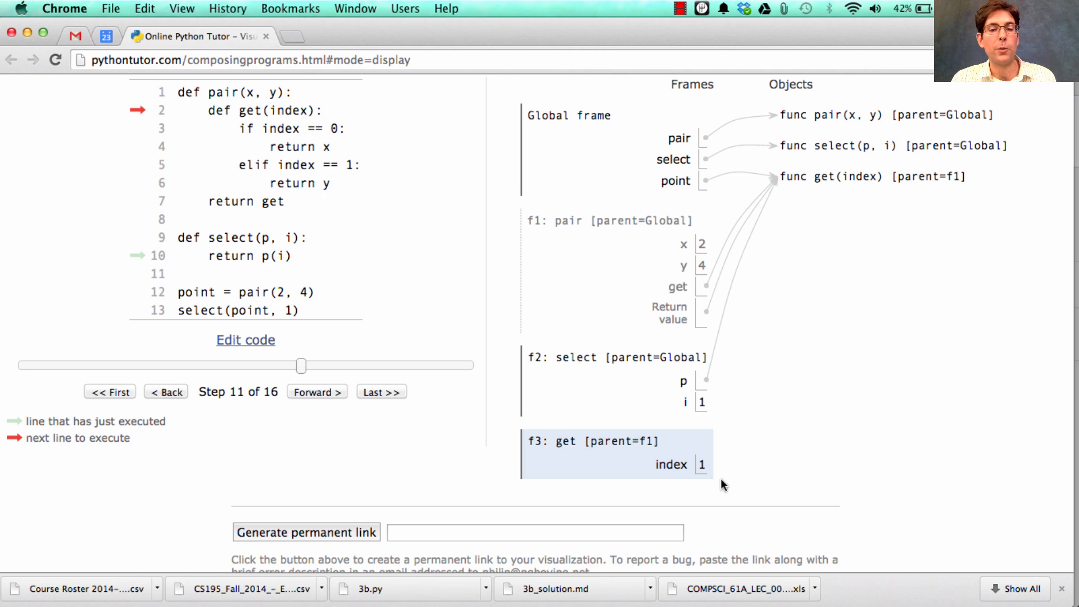
mouse_move(713, 496)
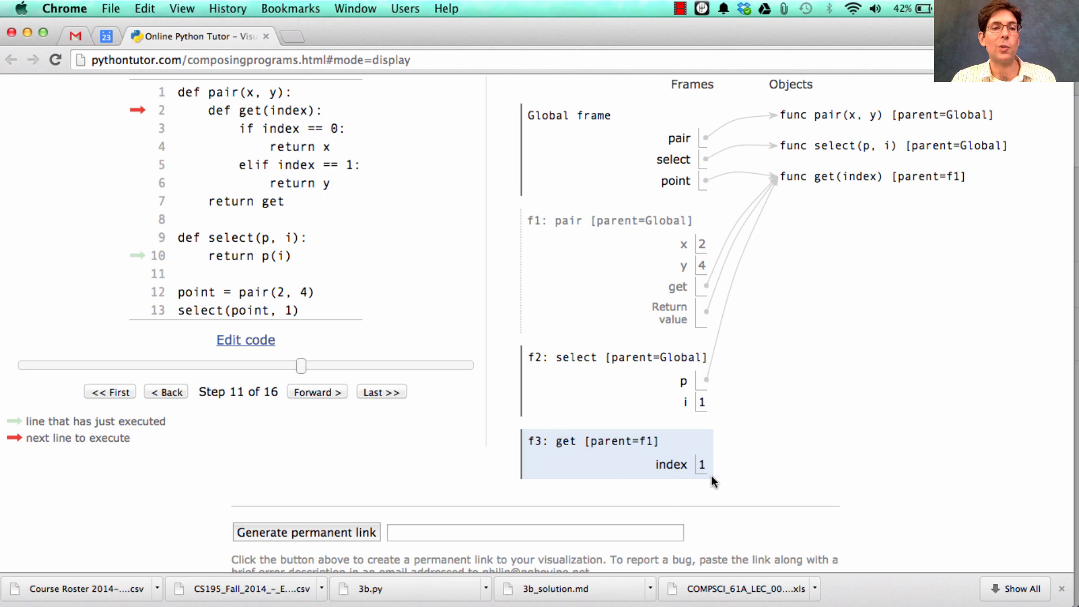
click(317, 391)
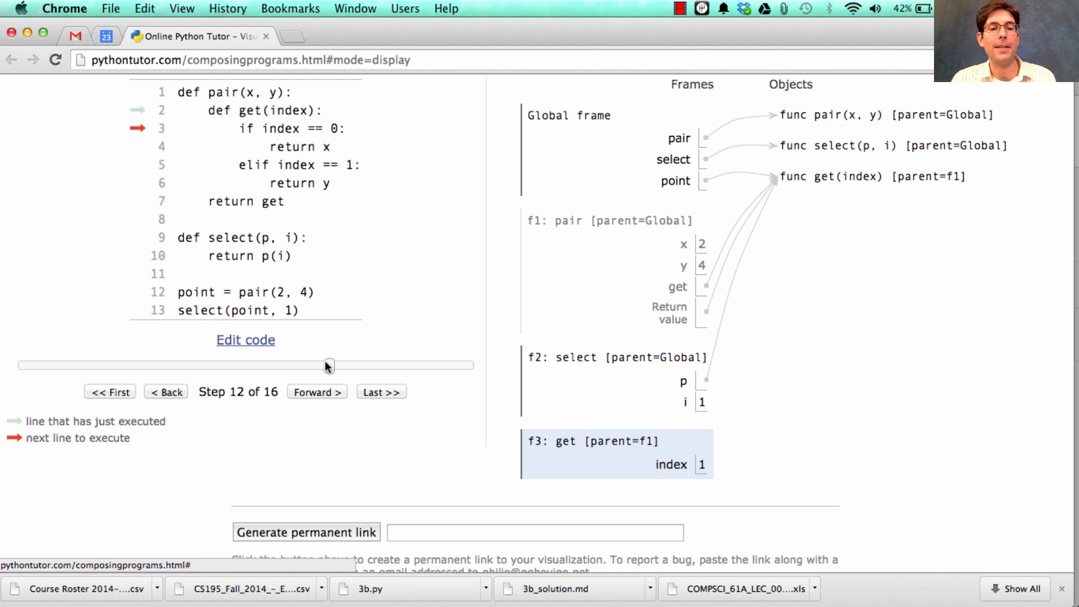
Step past the index == 1 check to return y, showing return value 4 in f3 at step 15
click(317, 391)
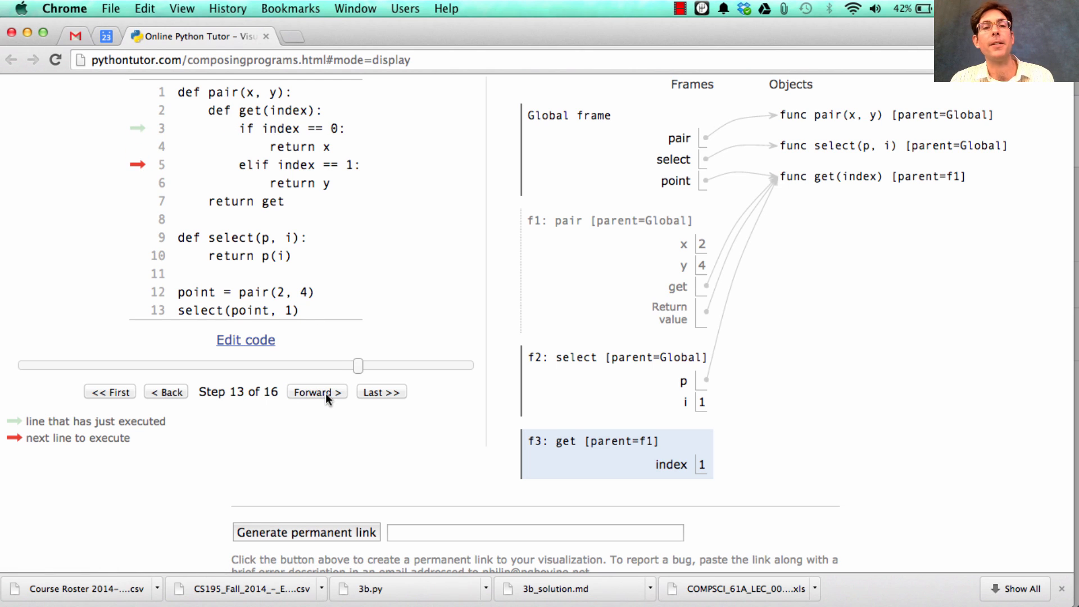
mouse_move(333, 407)
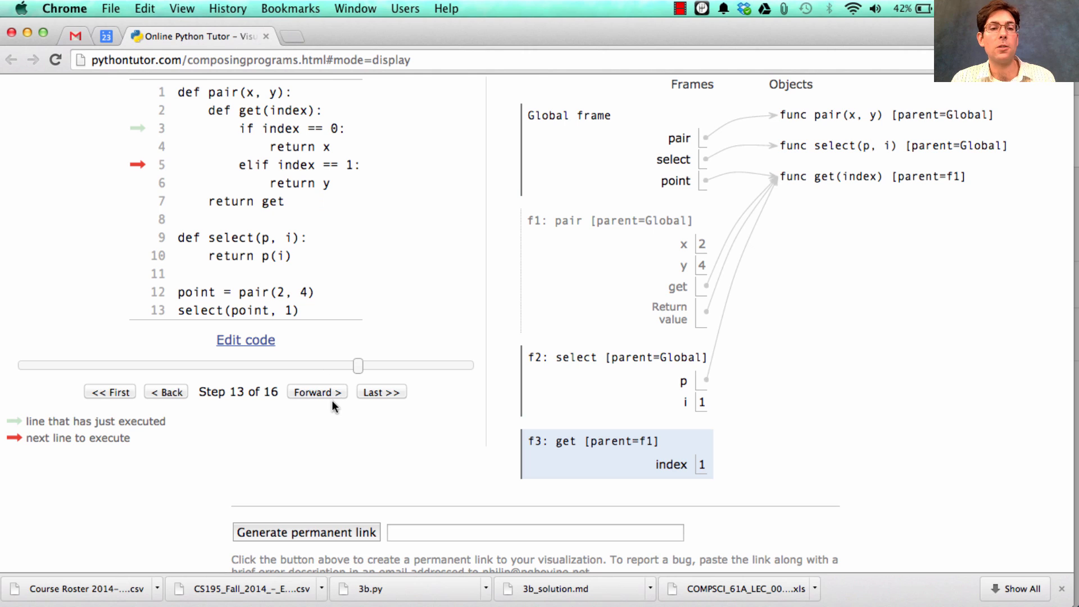
click(317, 391)
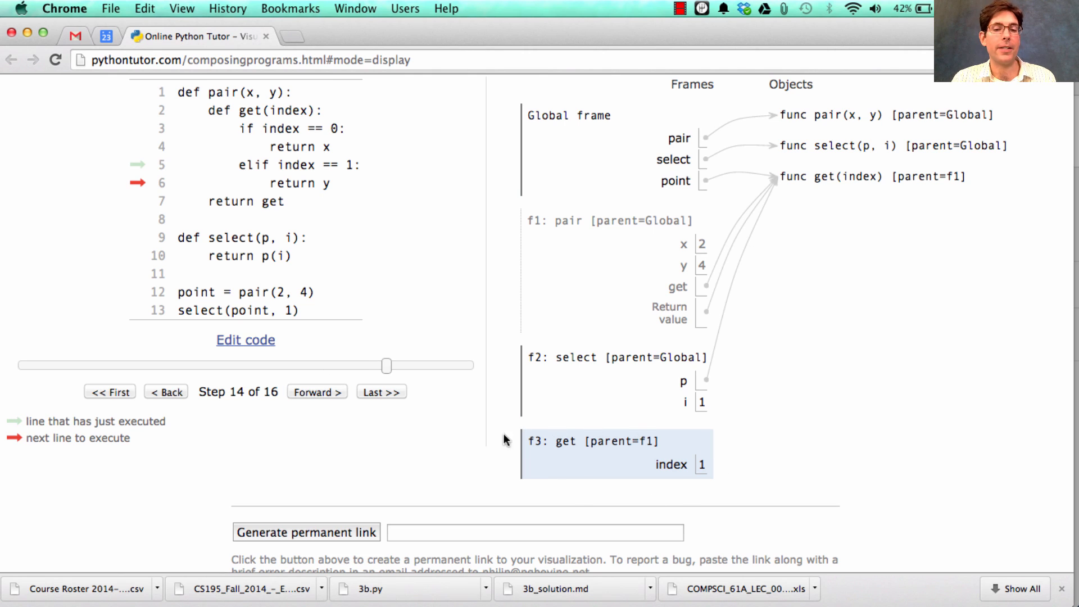
mouse_move(653, 436)
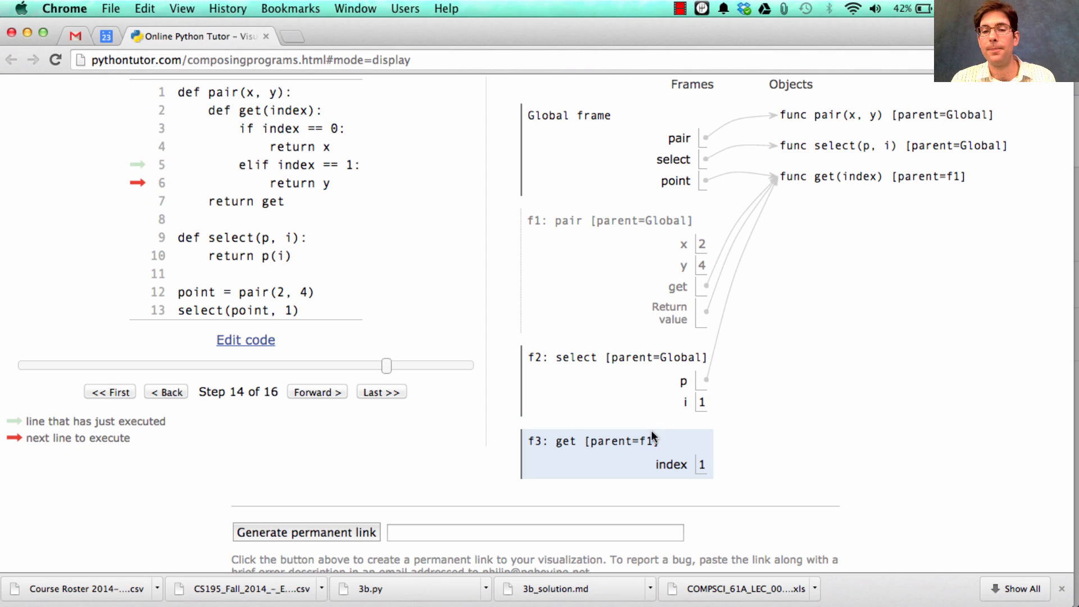
mouse_move(556, 233)
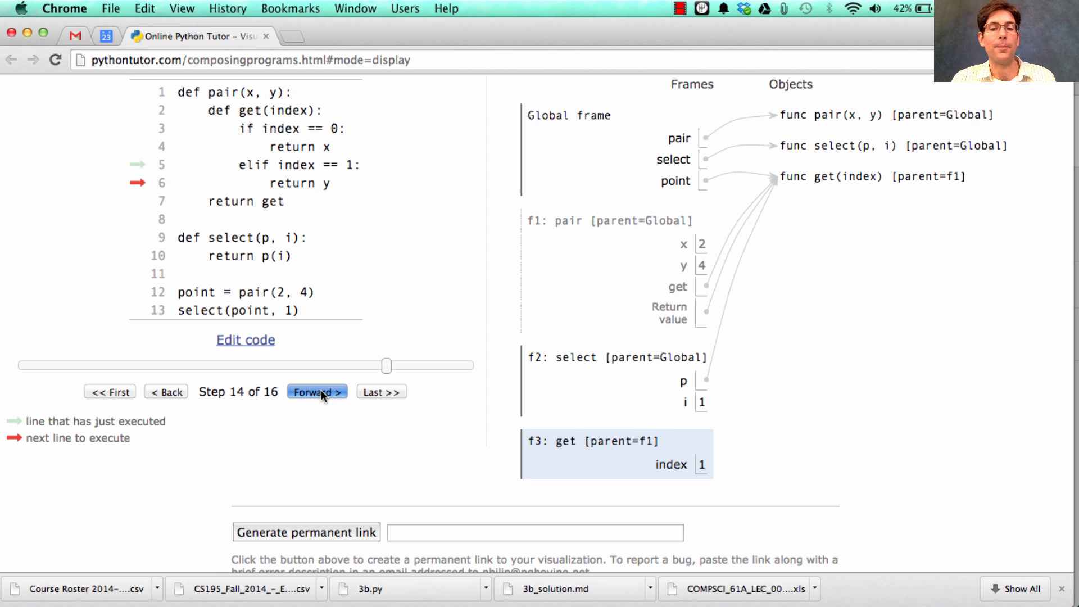
click(317, 391)
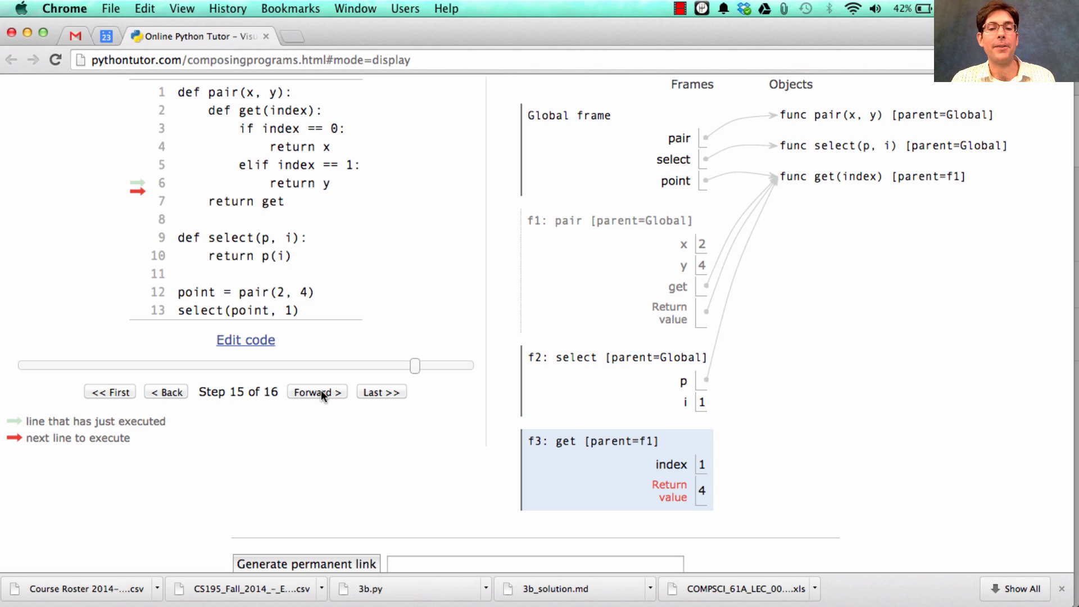